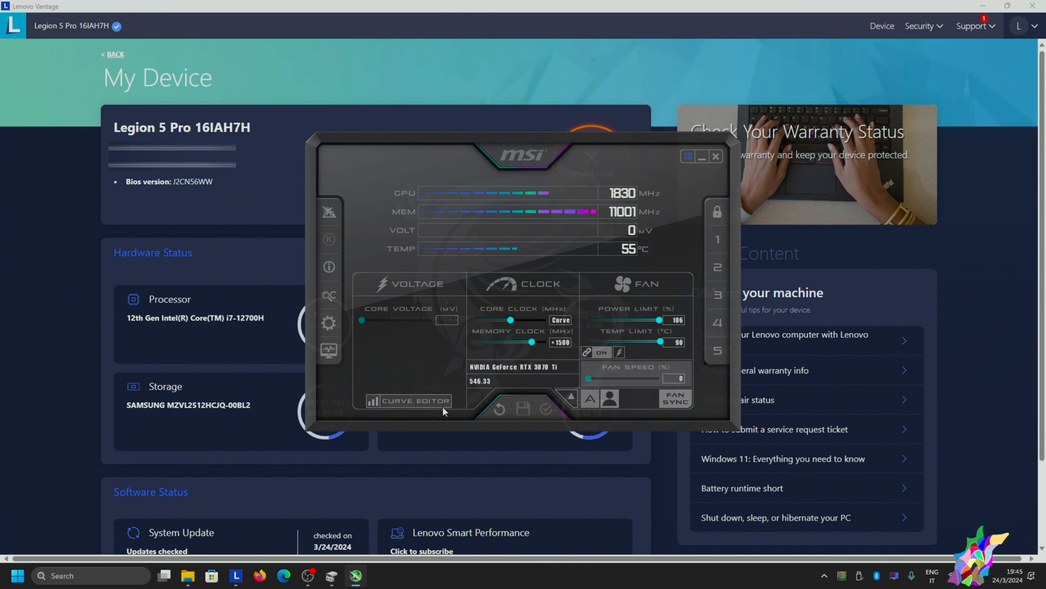
Step: Open MSI Afterburner's voltage/frequency curve editor for the RTX 3070 Ti
left_click(410, 400)
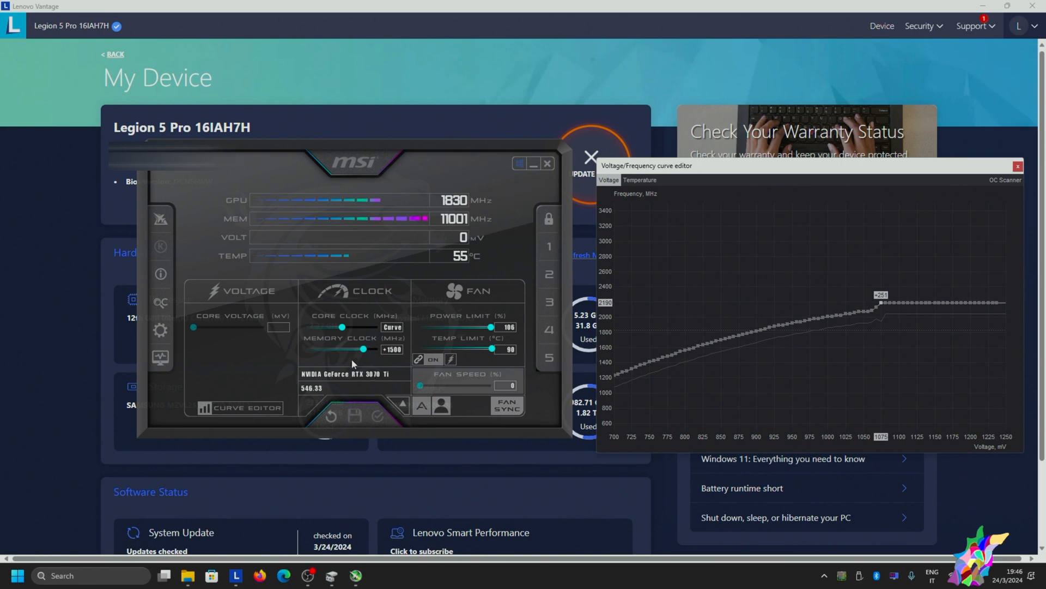
mouse_move(390, 361)
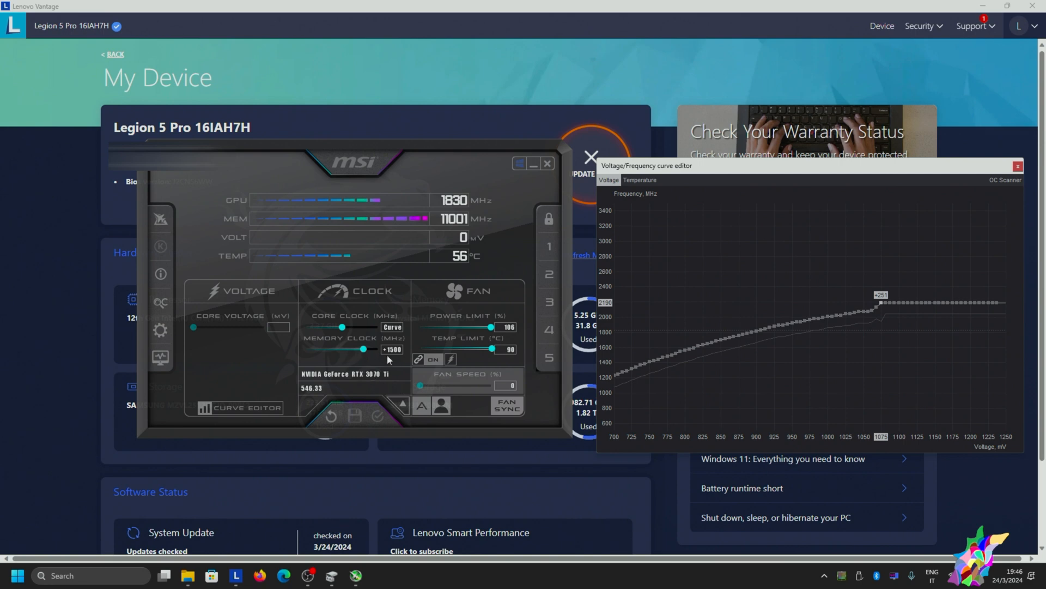
mouse_move(393, 360)
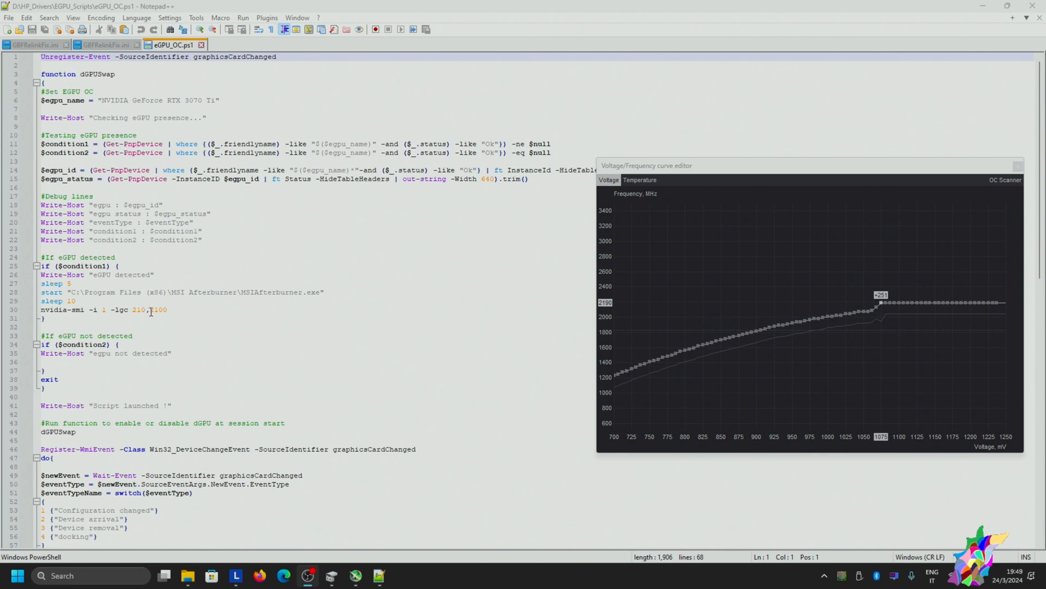
double_click(159, 309)
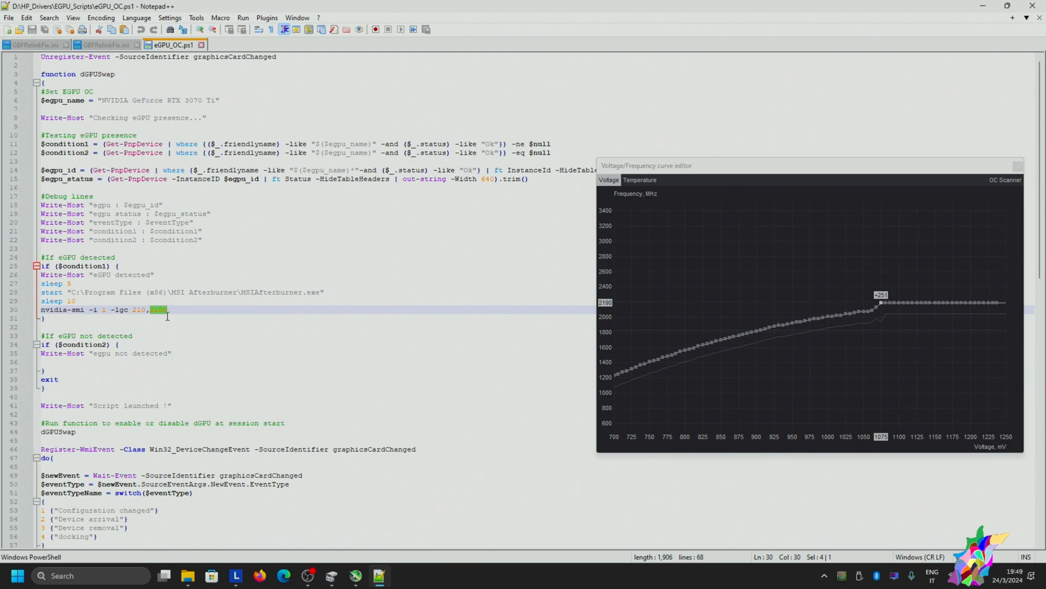
mouse_move(226, 355)
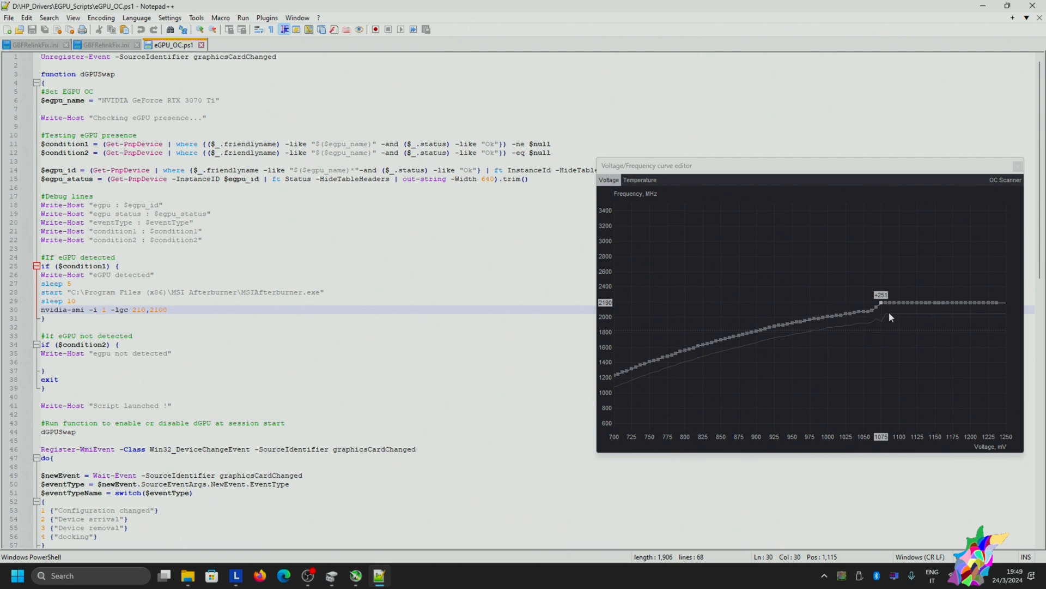
mouse_move(892, 312)
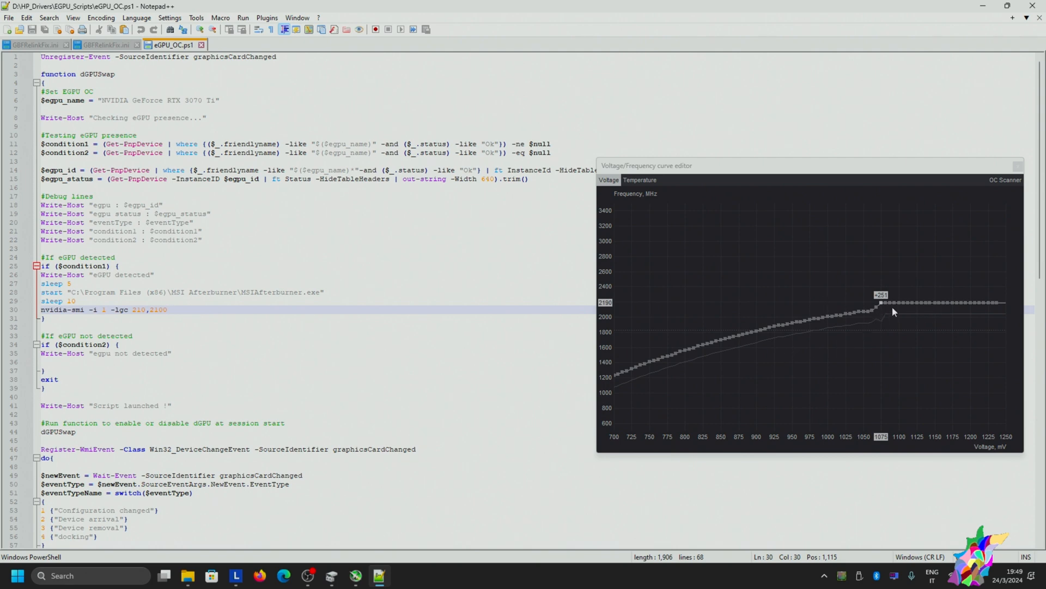
mouse_move(764, 337)
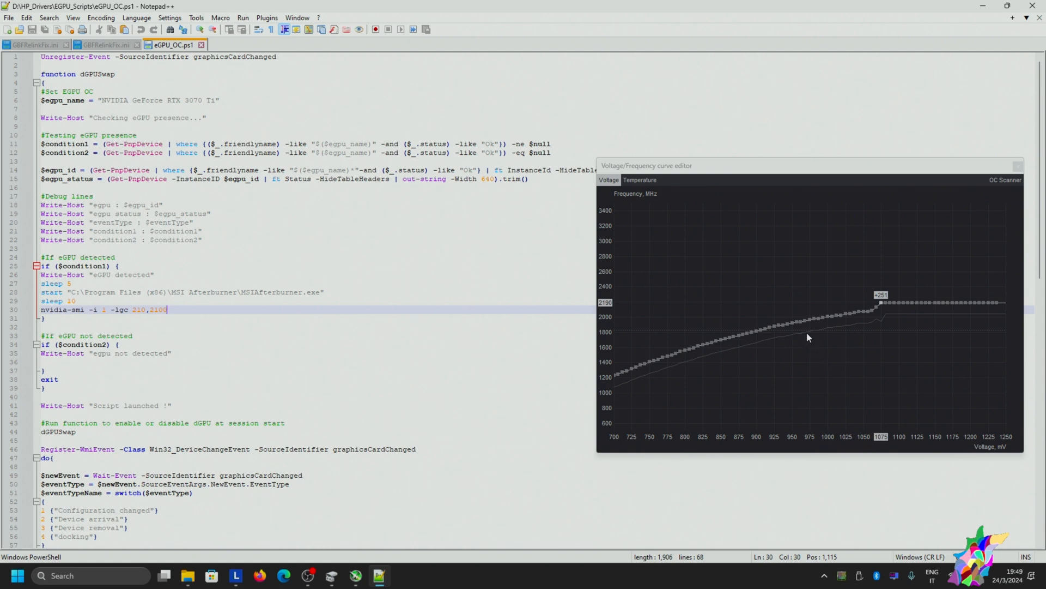
mouse_move(897, 309)
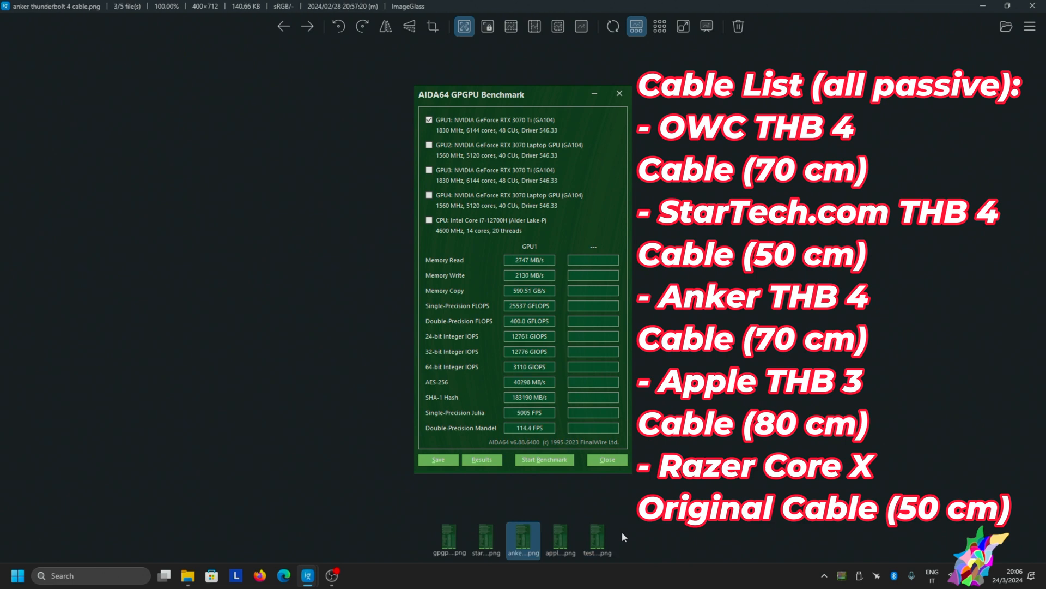
Step: View the StarTech and OWC cable screenshots, ending on starttech cable_4.png
left_click(485, 539)
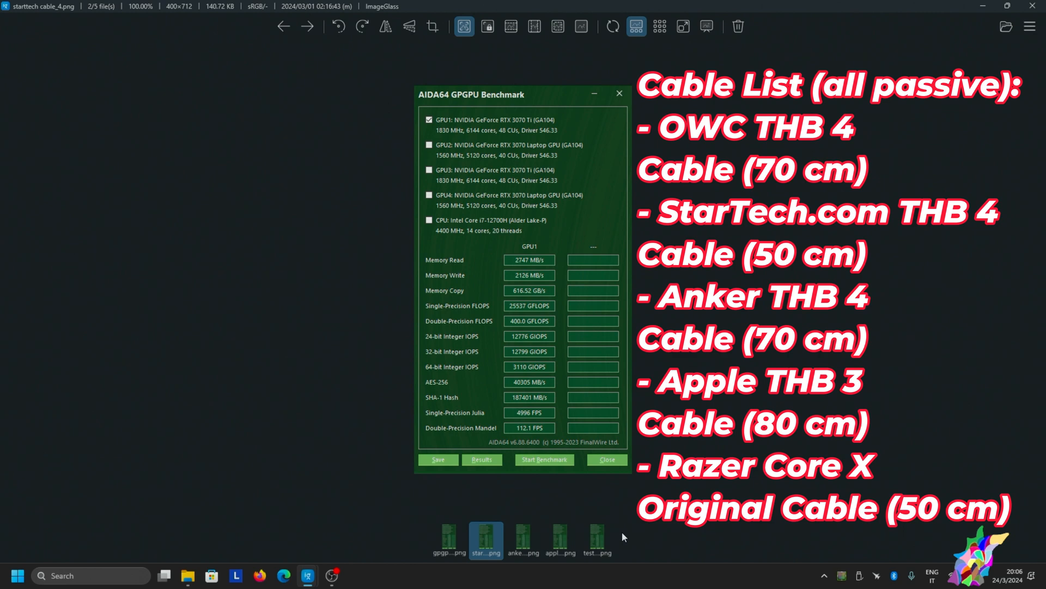
left_click(448, 539)
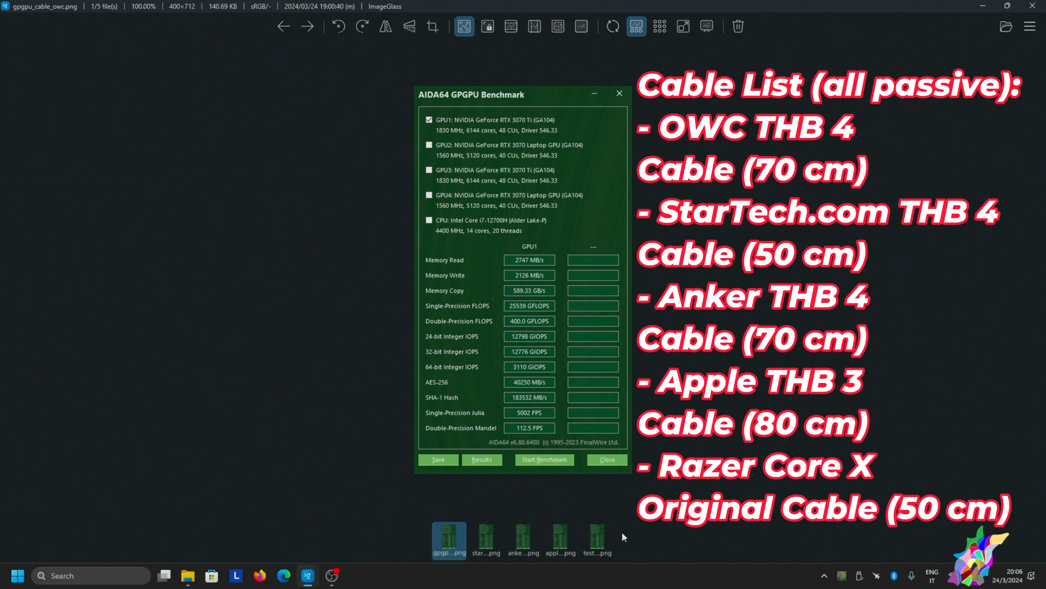
left_click(486, 537)
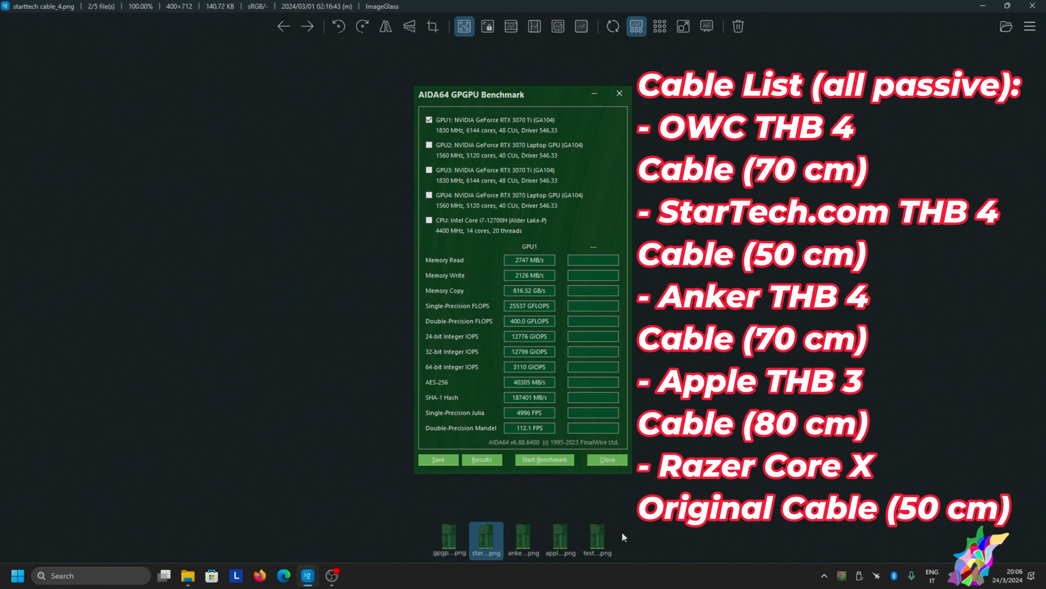
Step: Show the Anker Thunderbolt 4 cable's GPGPU screenshot in ImageGlass
left_click(523, 538)
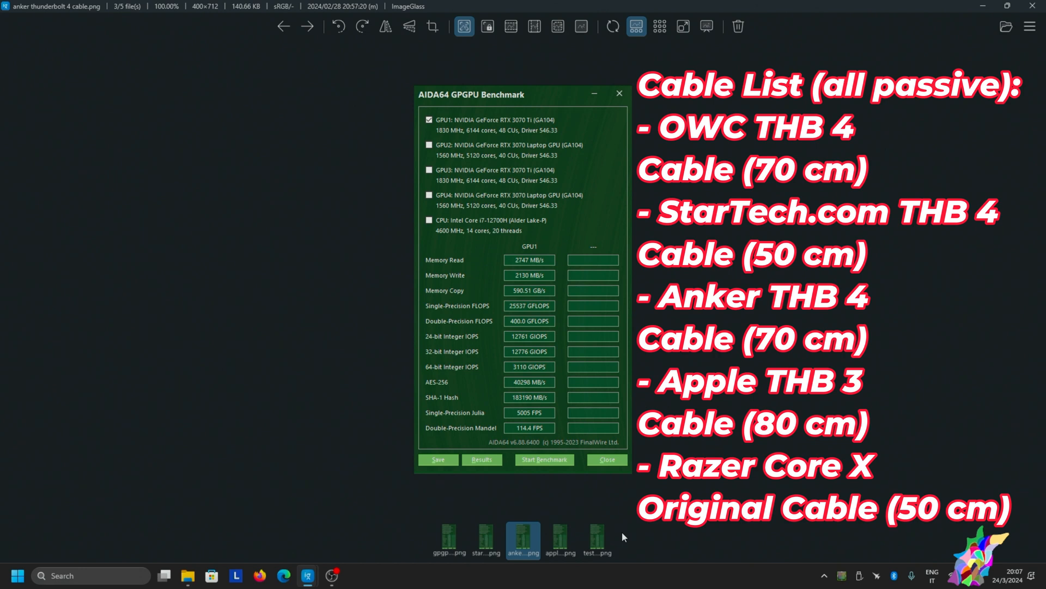
left_click(559, 539)
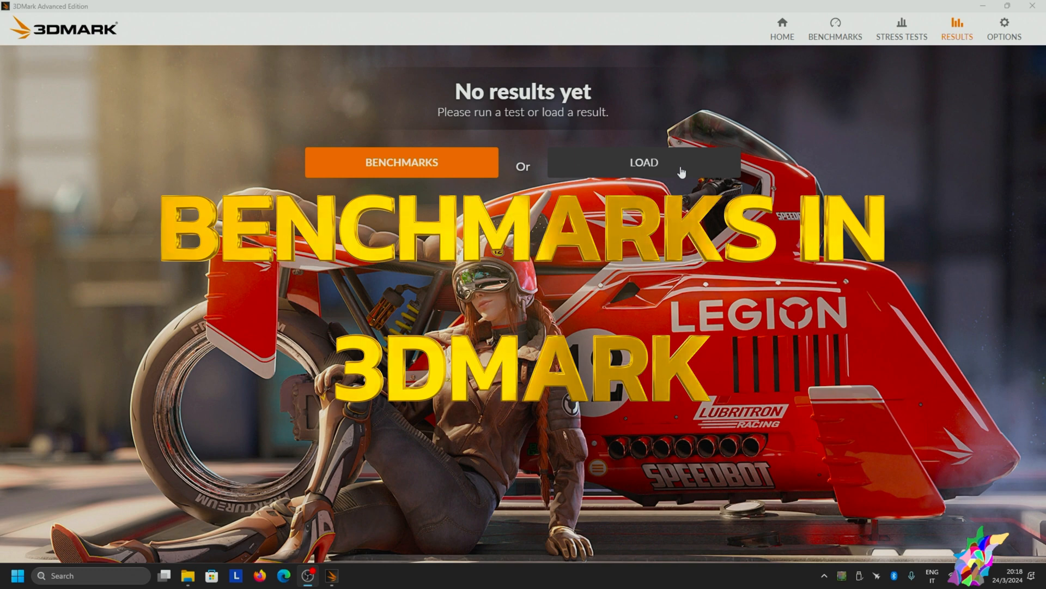
Step: Open the saved-results file picker from 3DMark's empty Results page
left_click(643, 163)
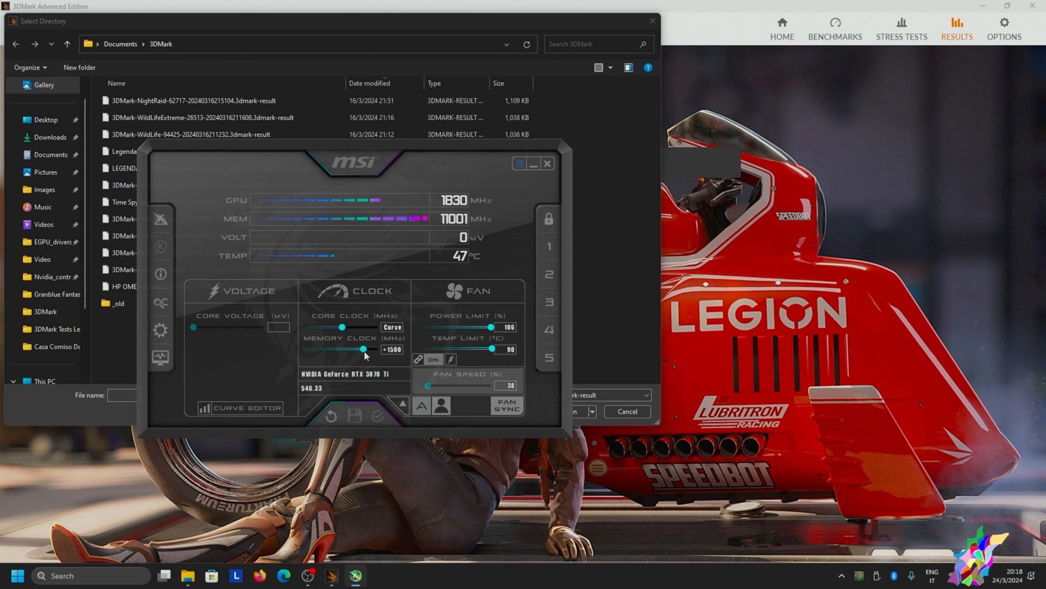
Step: Drag the Afterburner memory clock offset from +1500 to +1865
left_click_drag(363, 348, 372, 348)
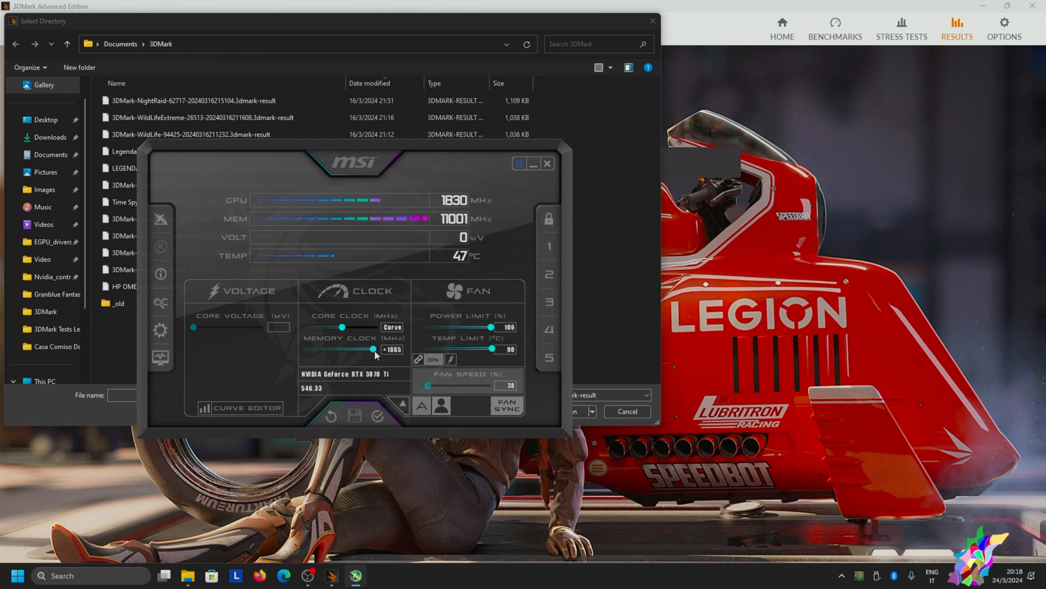
left_click_drag(372, 348, 381, 348)
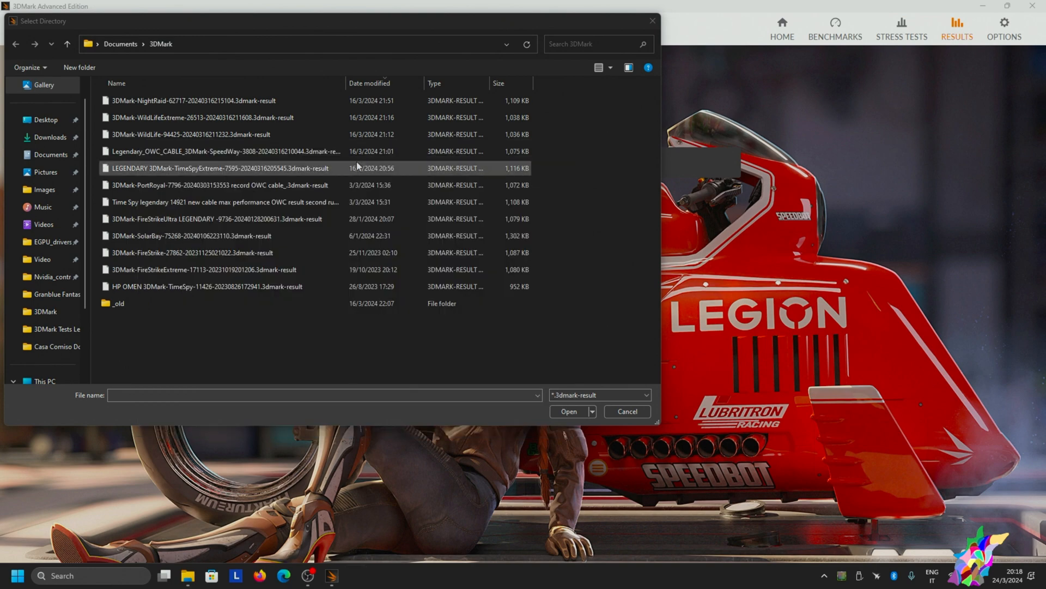
Step: Load the Night Raid result (62,717 Legendary), review it, and reopen the picker
left_click(568, 411)
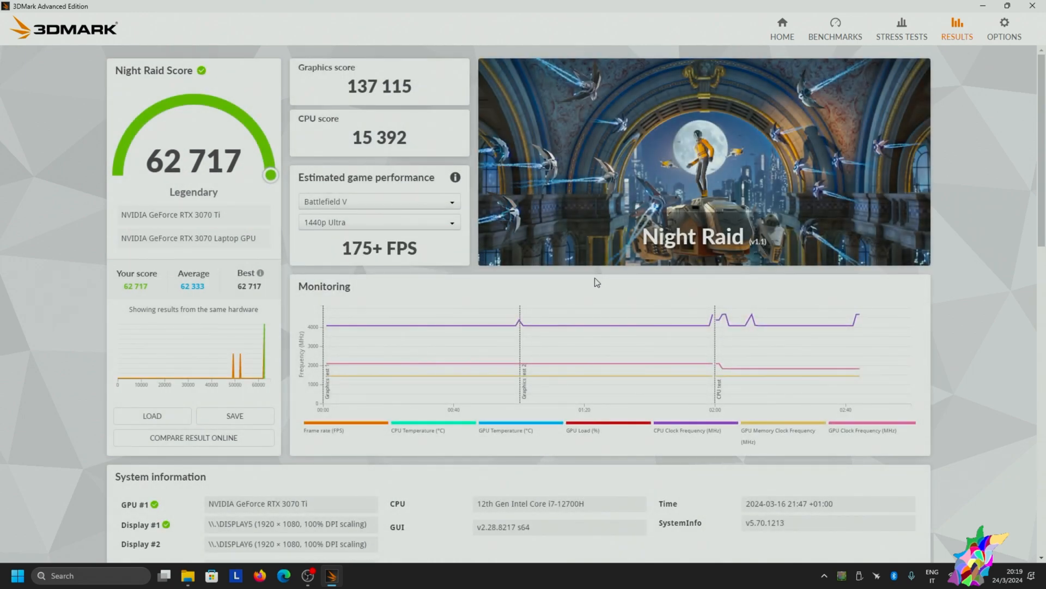
scroll("down", 3)
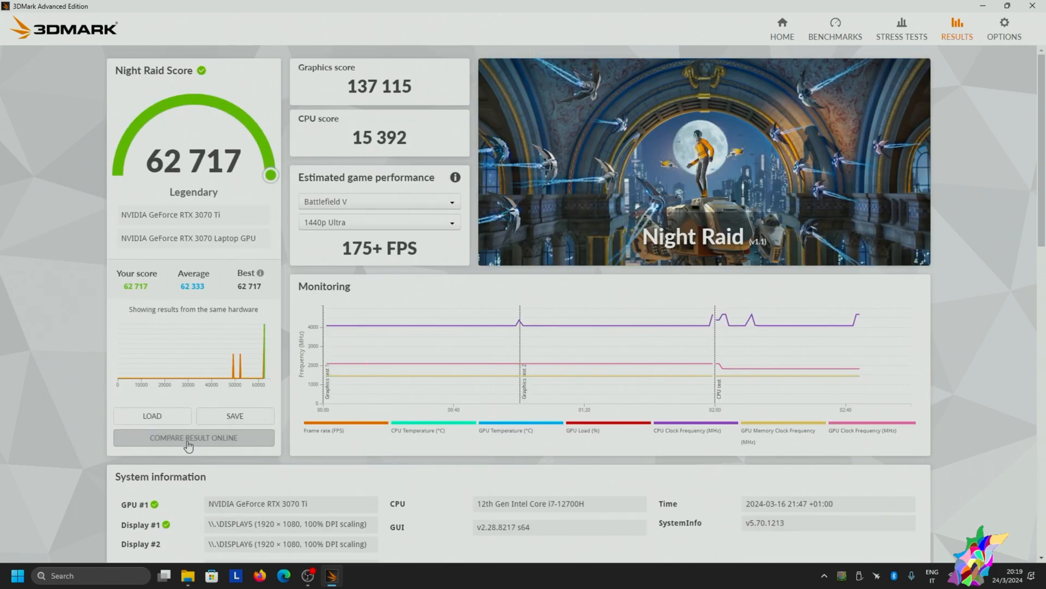
left_click(151, 415)
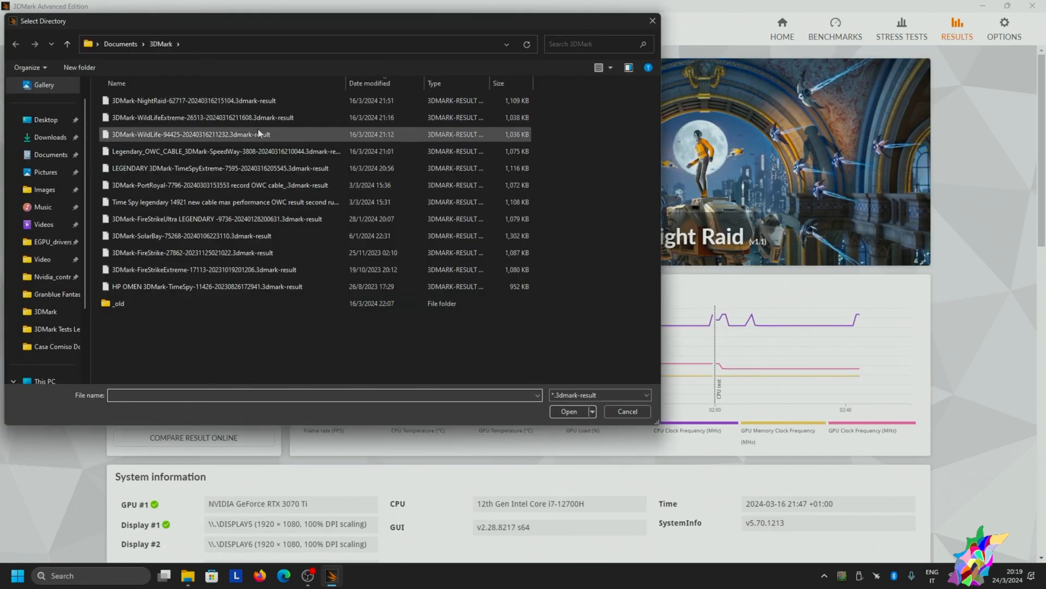
Step: Load the Wild Life Extreme 26,513 result and reopen the result picker
left_click(568, 411)
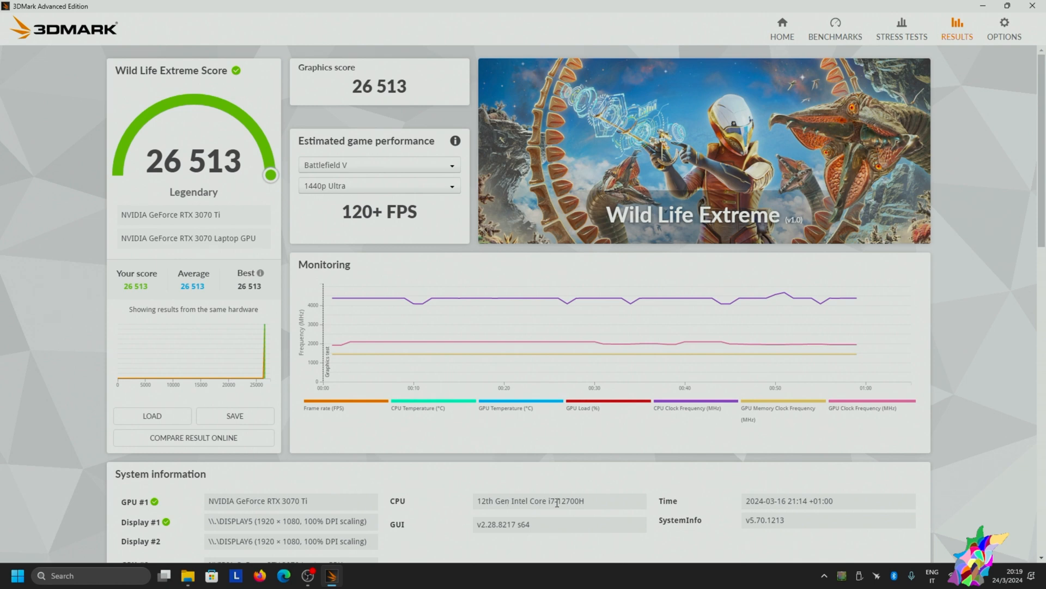
mouse_move(479, 324)
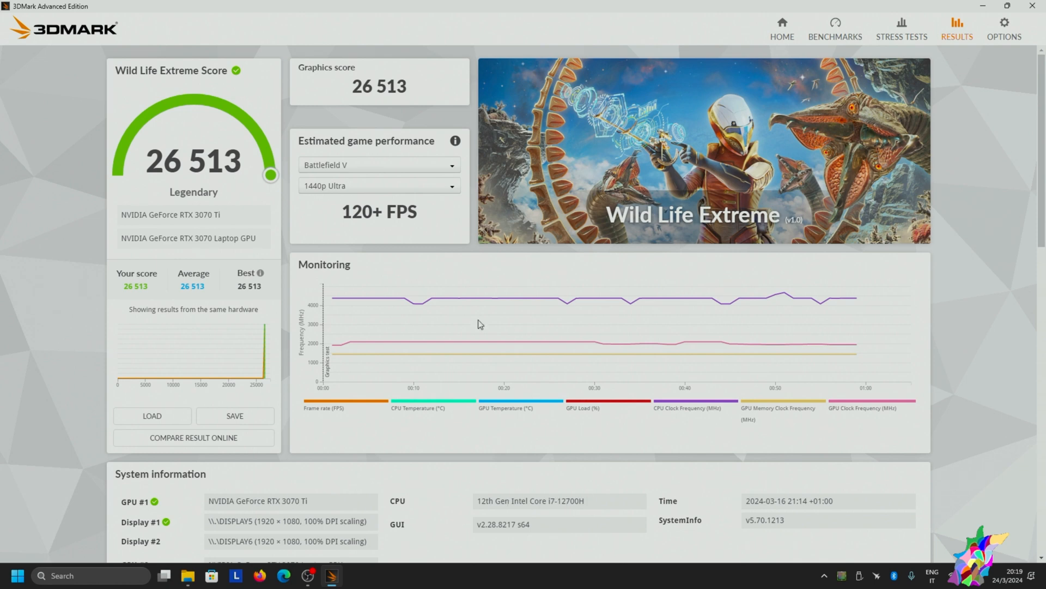
left_click(152, 416)
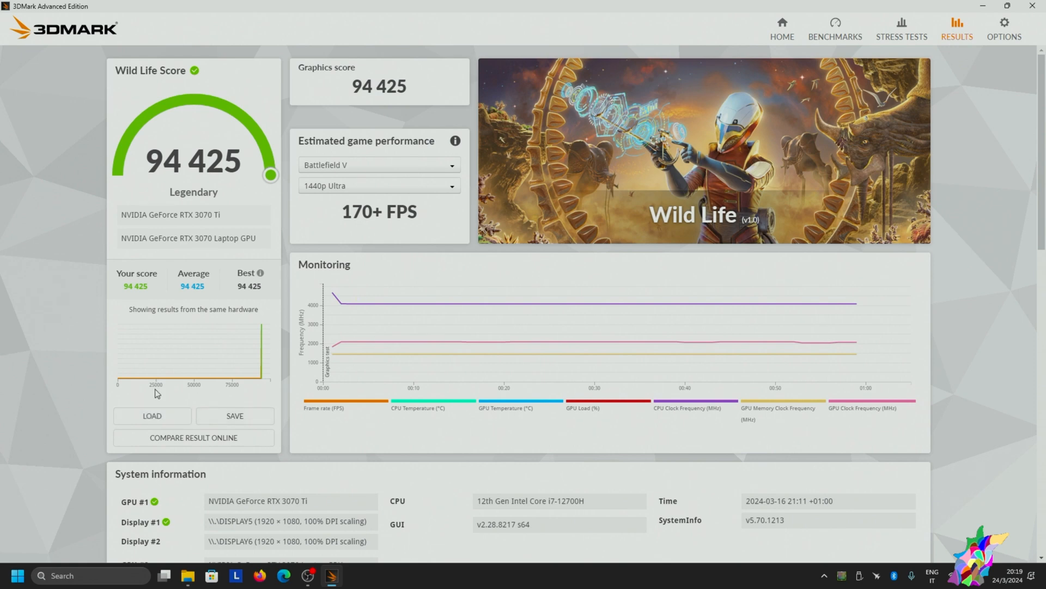
Step: Reopen the saved-results picker over the Wild Life 94,425 result
left_click(152, 415)
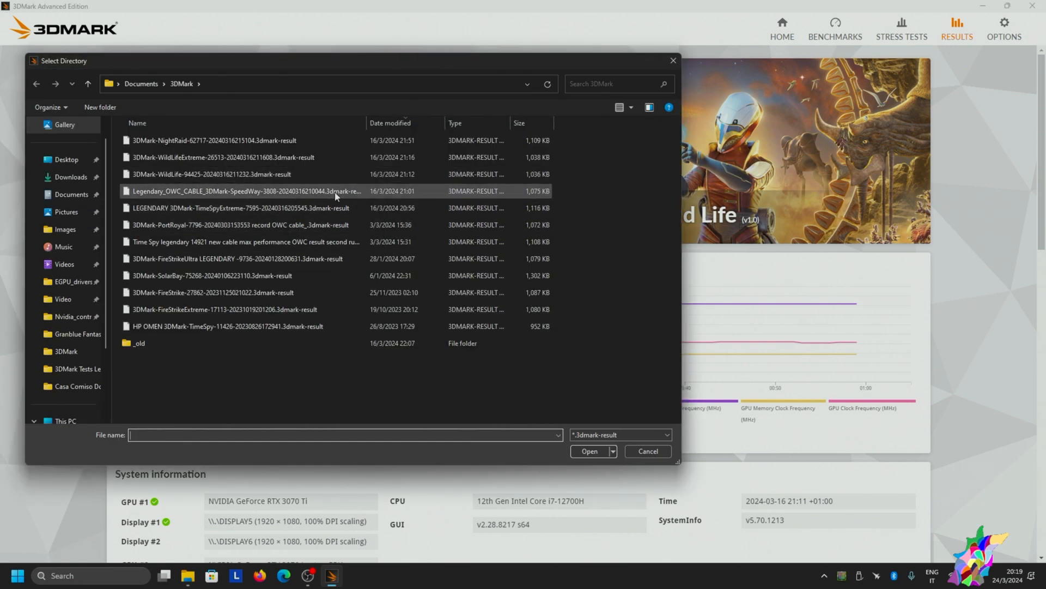
mouse_move(279, 199)
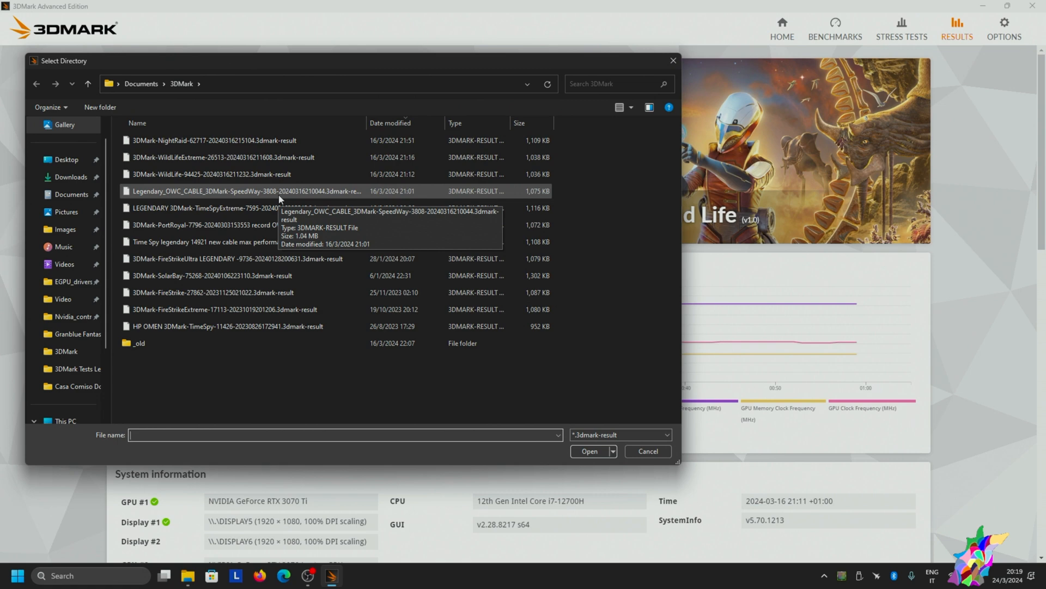
Step: Load the Speed Way result (3,808), then the Time Spy Extreme 7,595 file
left_click(588, 451)
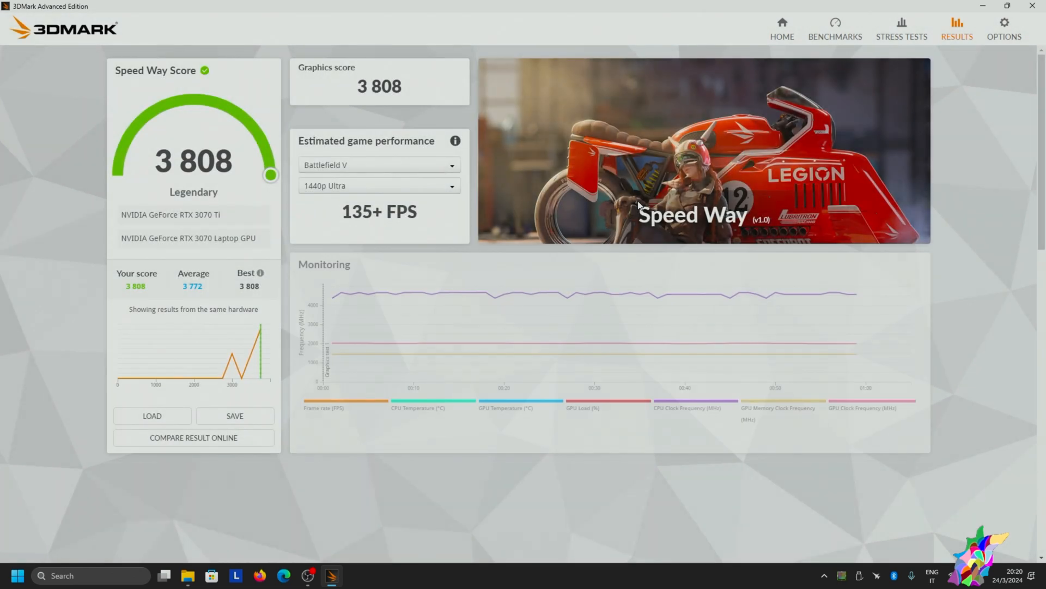
scroll("down", 3)
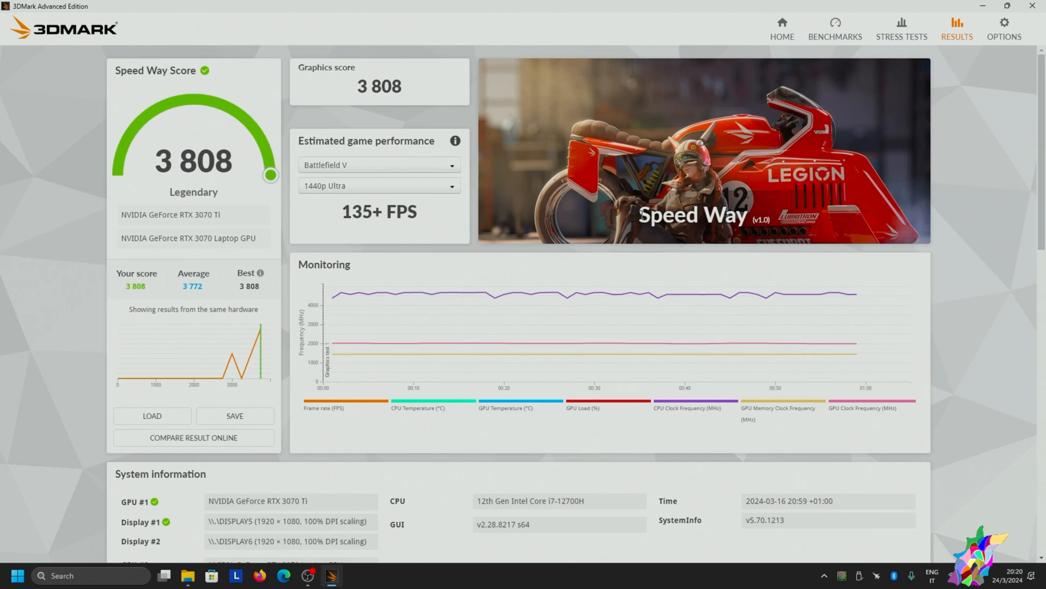
left_click(152, 416)
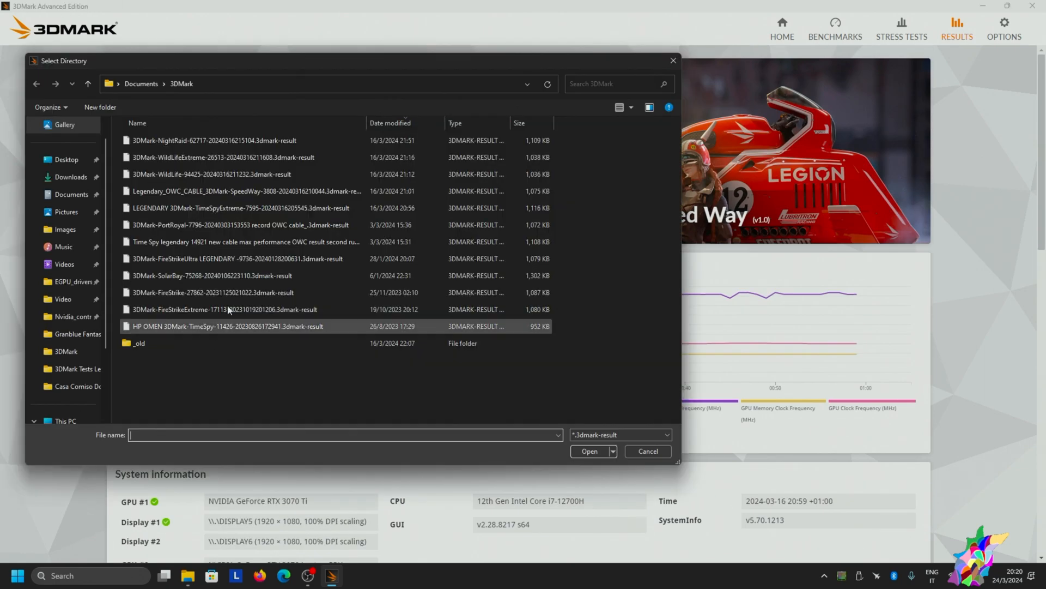
left_click(241, 191)
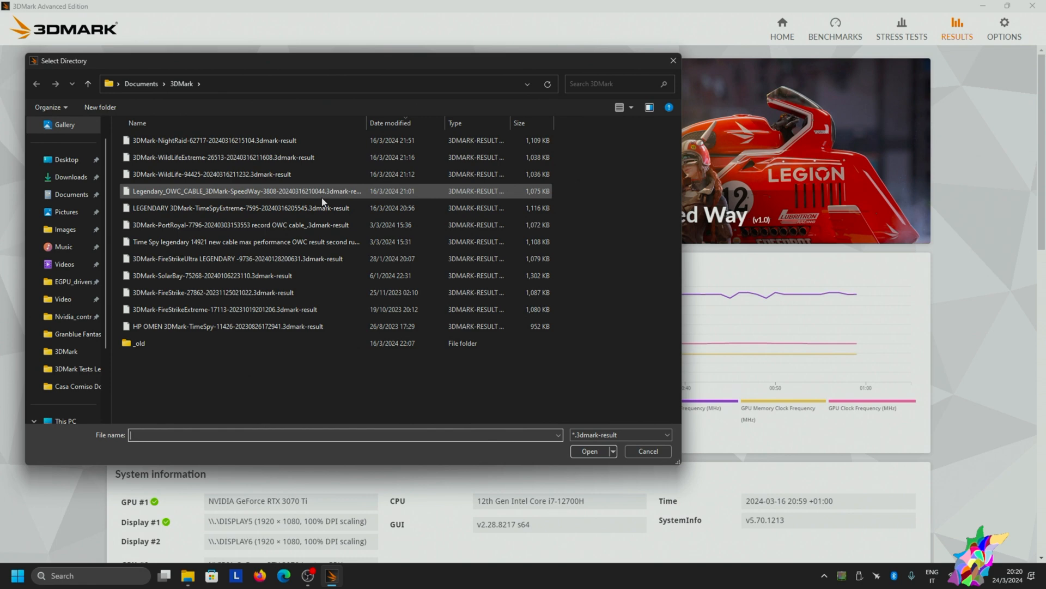
left_click(589, 452)
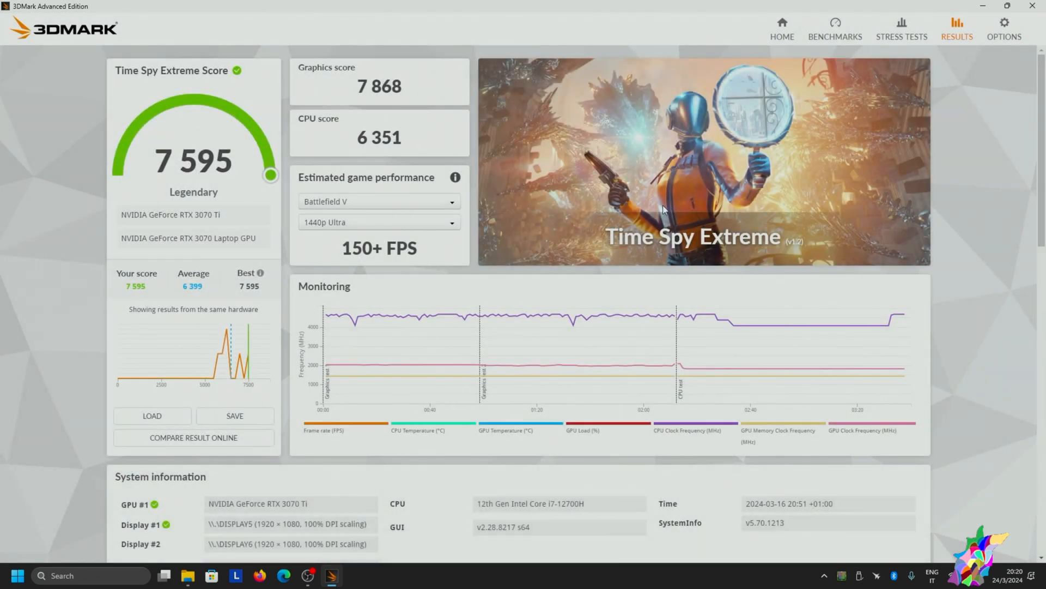
Step: Scroll through Time Spy Extreme details: 7,868 graphics, 6,351 CPU
scroll("down", 3)
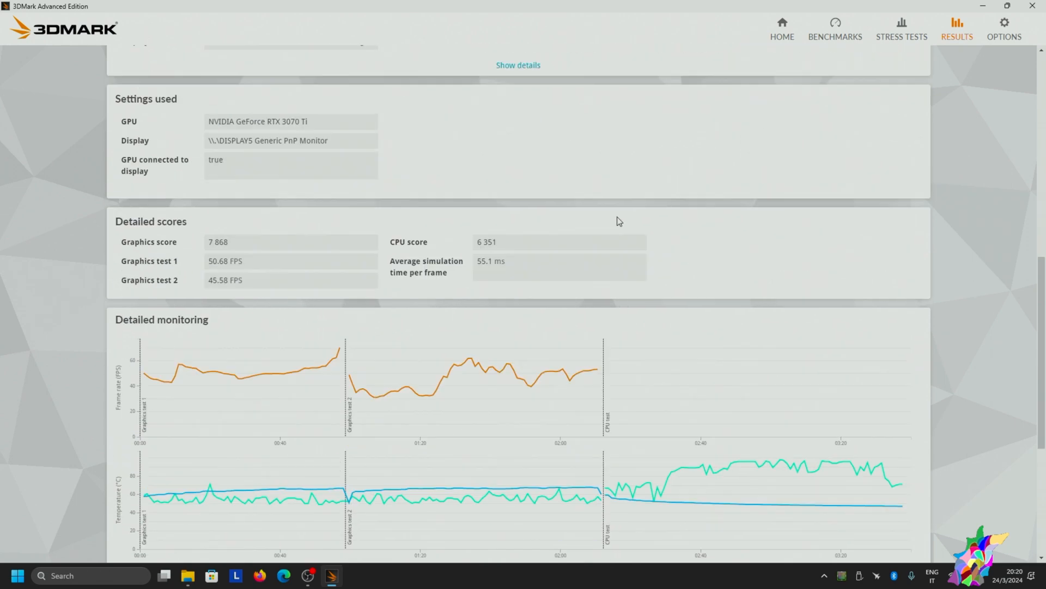
scroll("down", 3)
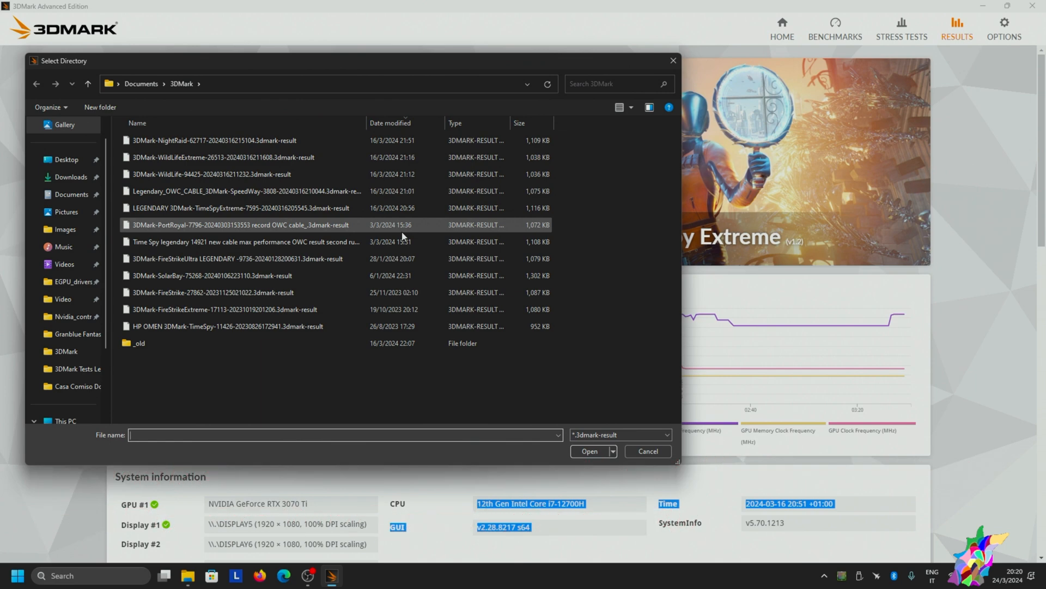
mouse_move(403, 236)
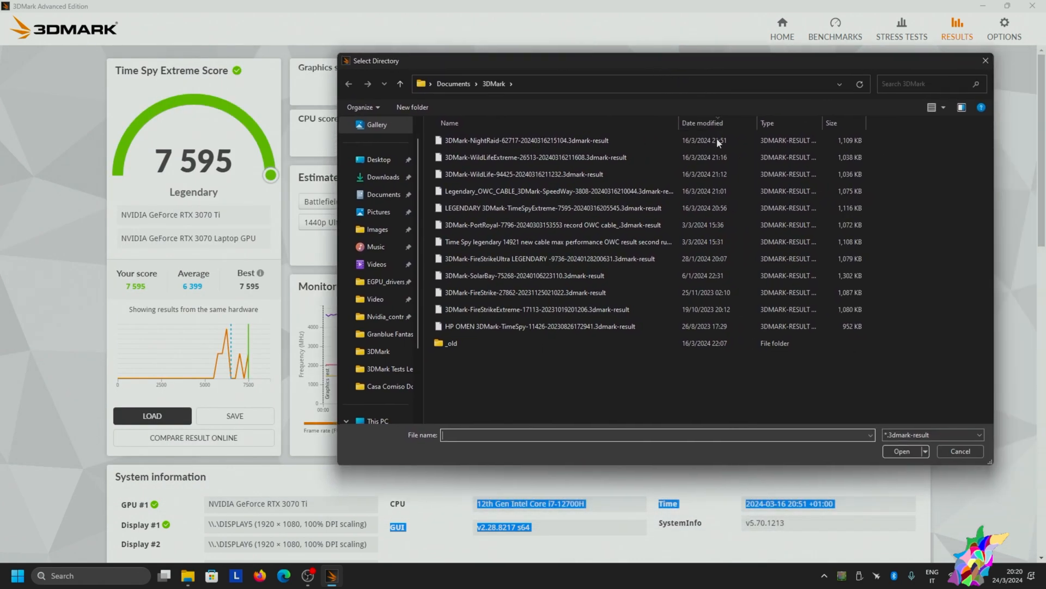
mouse_move(707, 170)
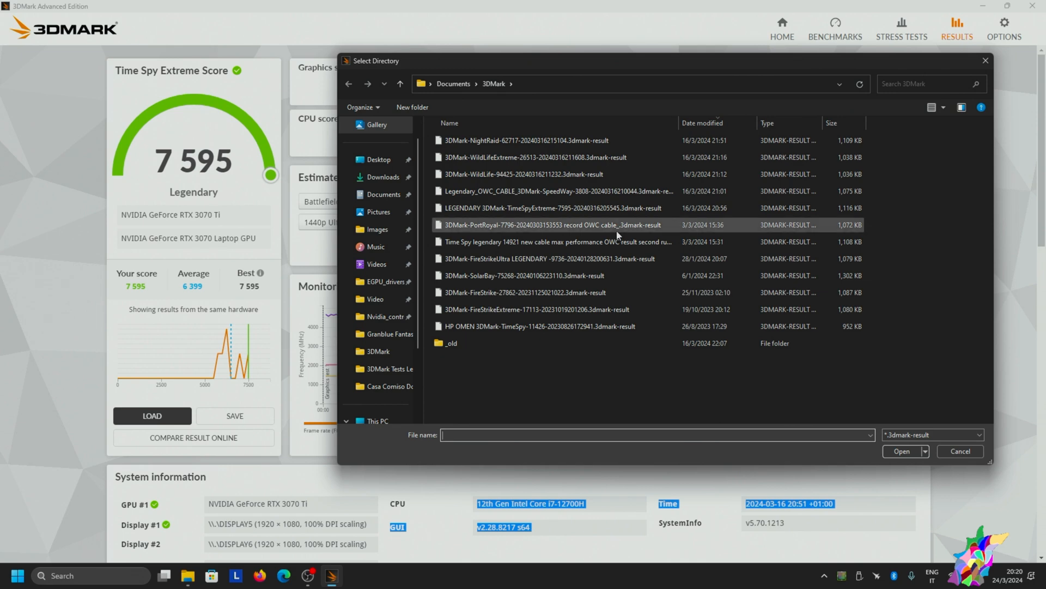
Step: Load the saved PortRoyal-7796 Legendary result, then bring up the saved result files again
double_click(558, 225)
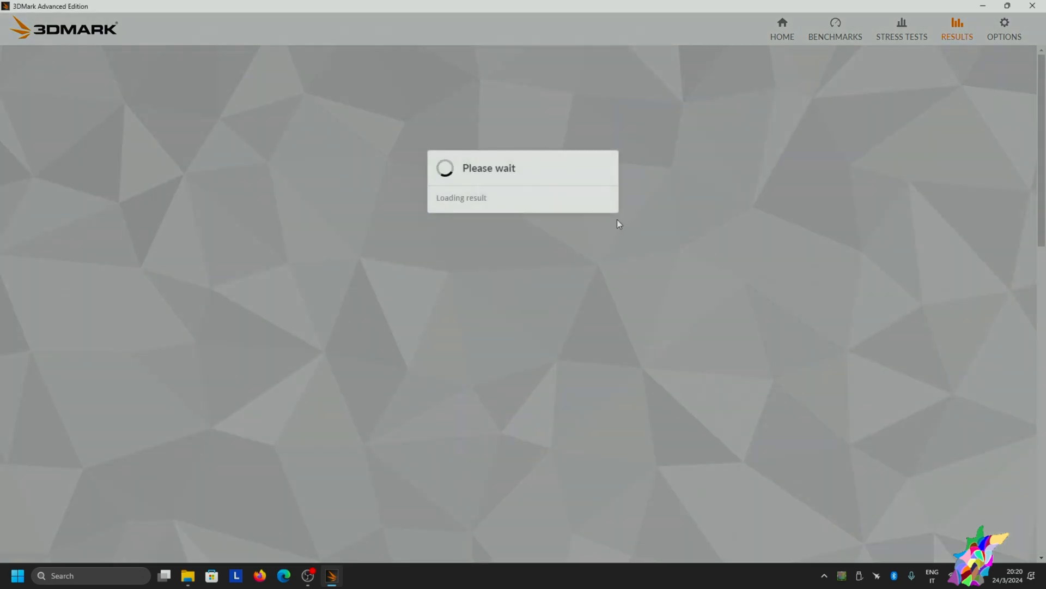
mouse_move(609, 224)
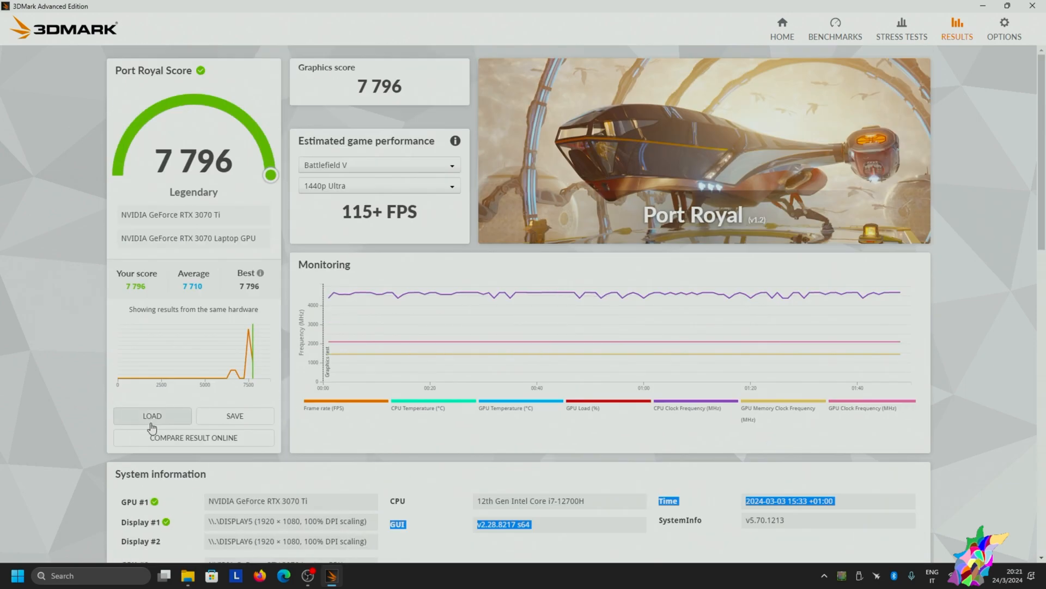
left_click(152, 415)
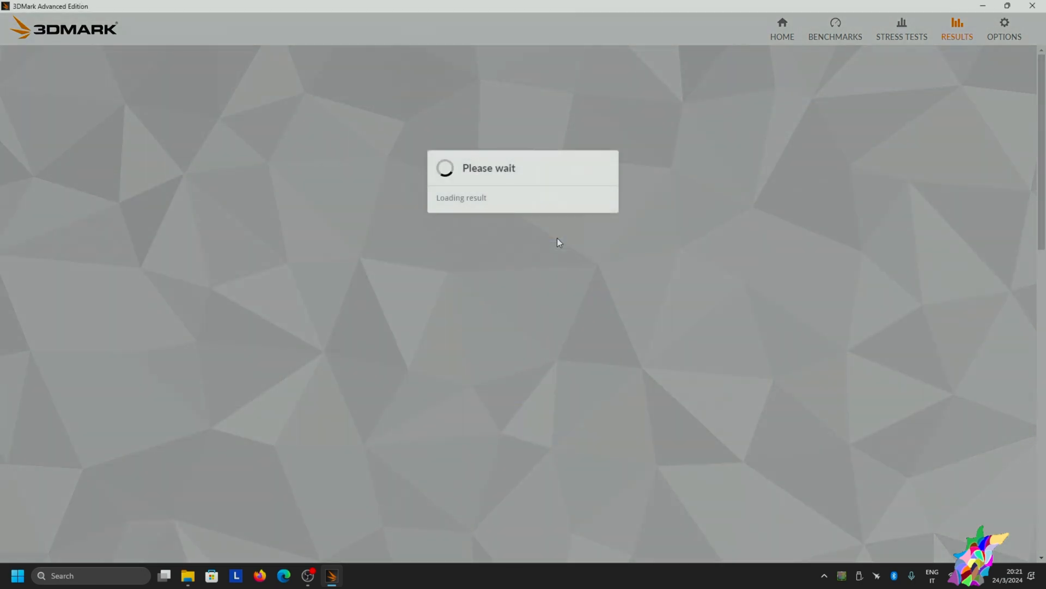
mouse_move(542, 221)
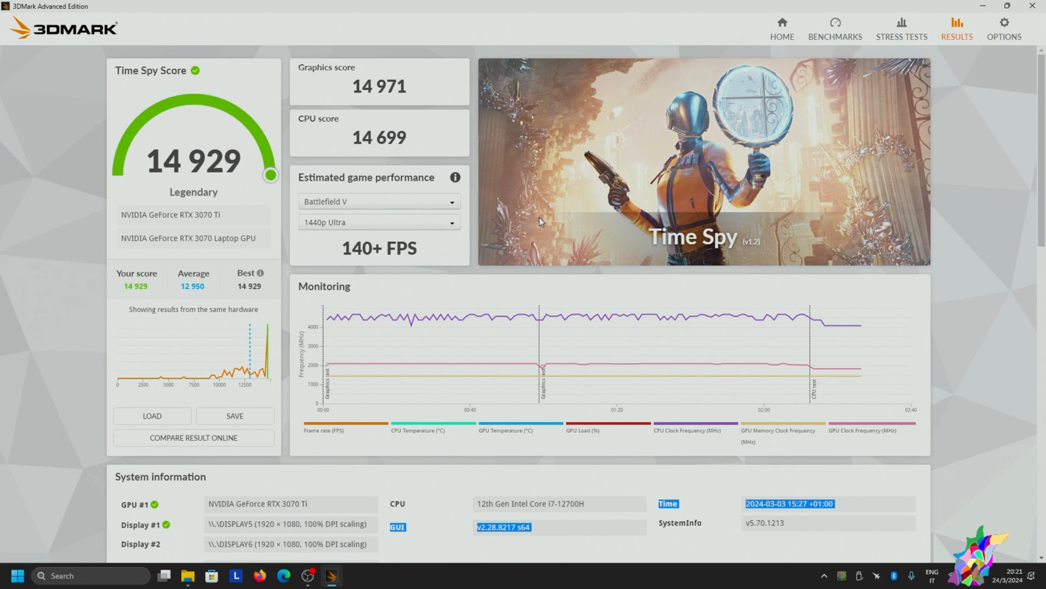
mouse_move(219, 399)
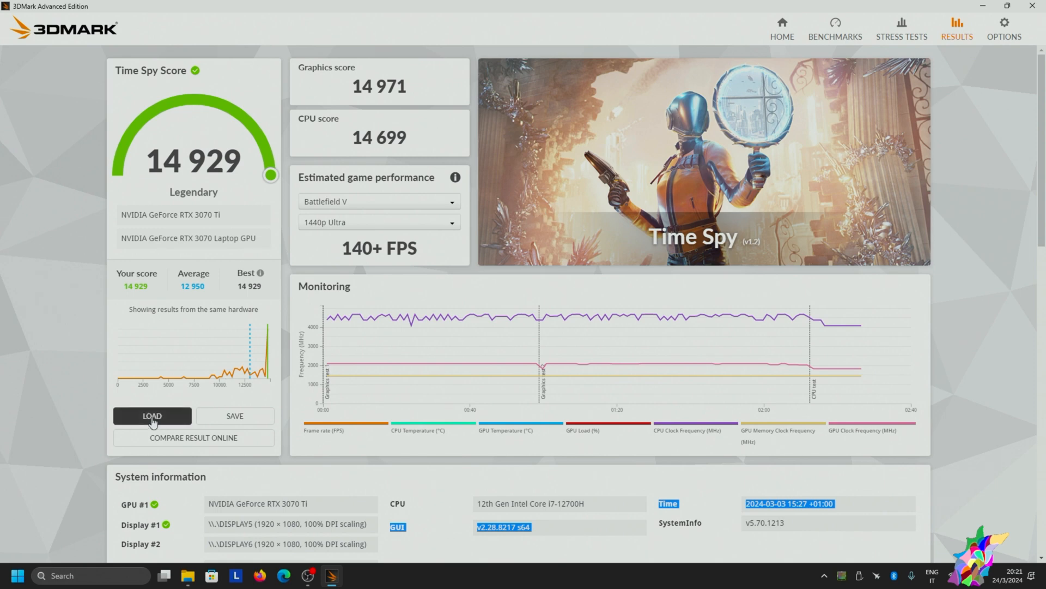
Step: With the Time Spy 14,929 result loaded, reopen the saved-results file picker
left_click(151, 415)
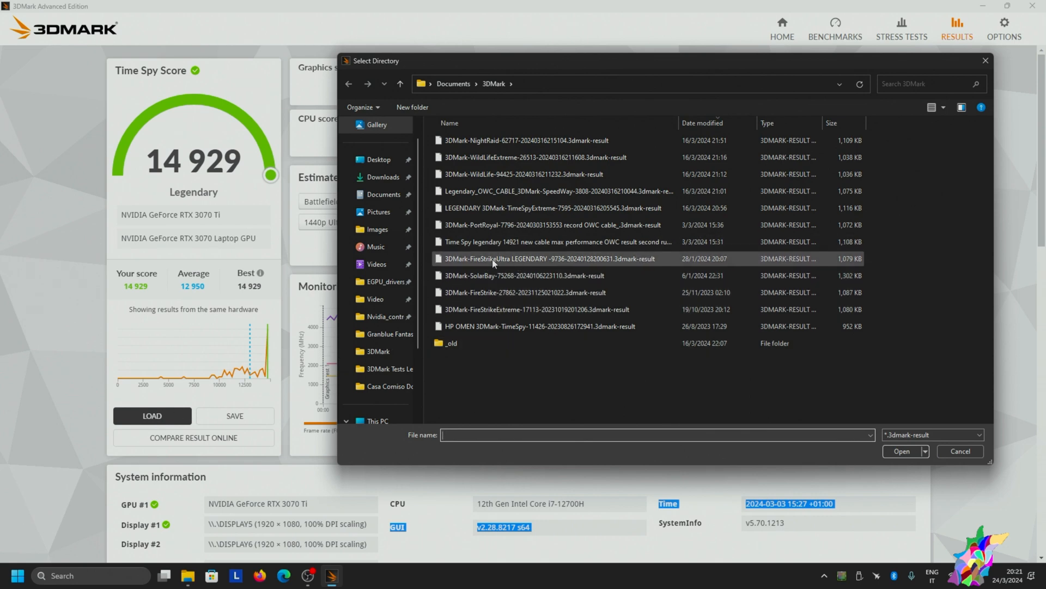
Step: Load the Fire Strike Ultra 9,736 Legendary result, scroll through it, and reopen the picker
double_click(542, 258)
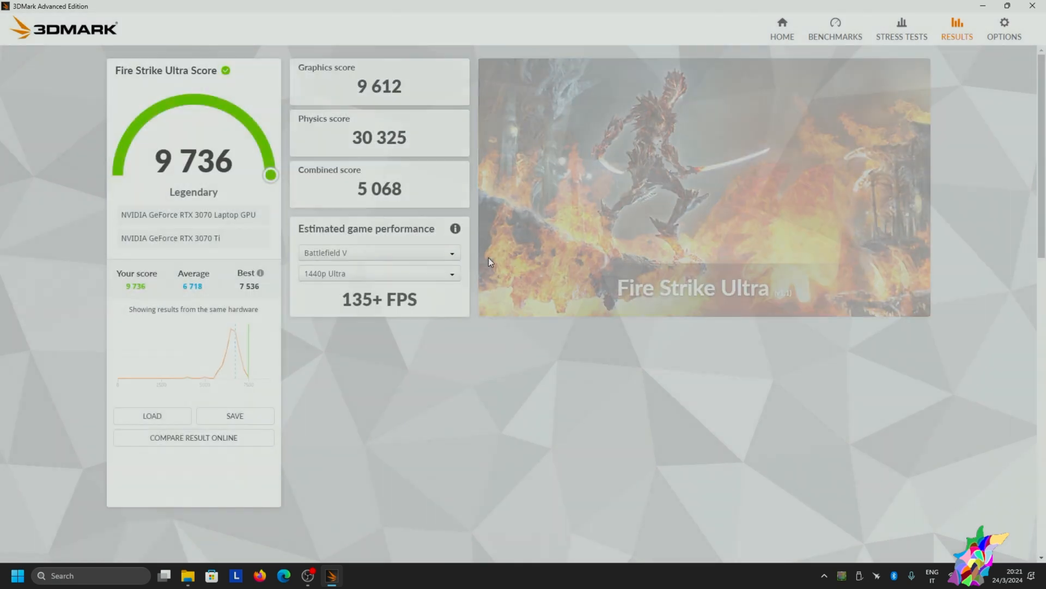
scroll("down", 3)
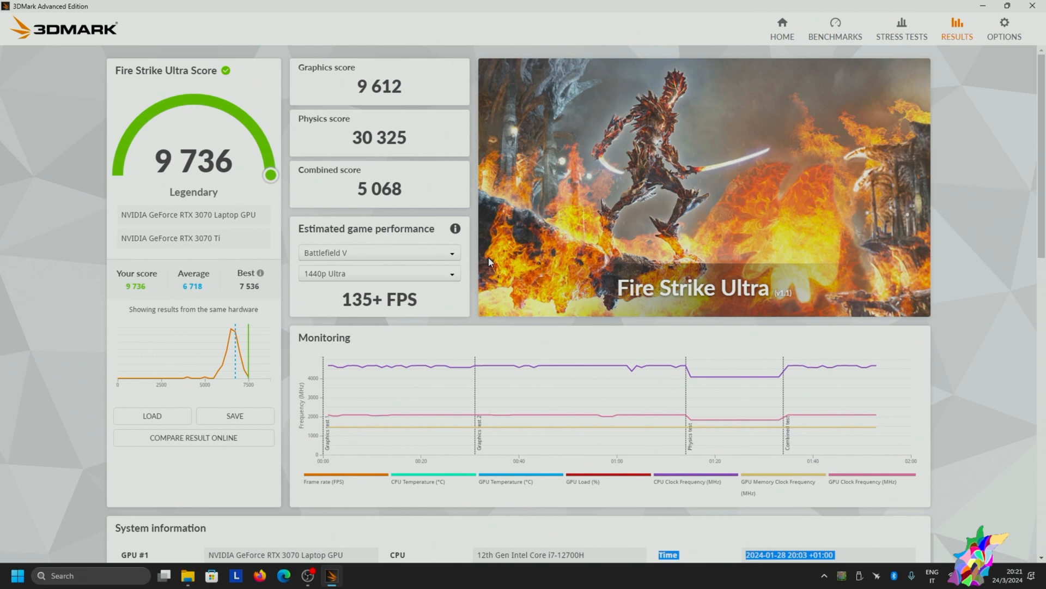
mouse_move(486, 261)
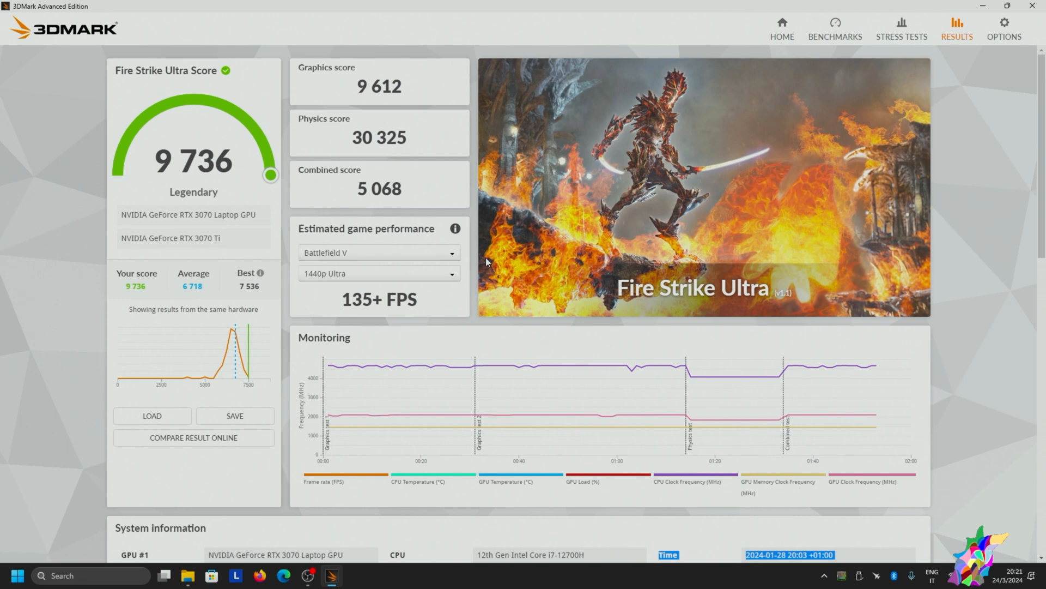
scroll("down", 3)
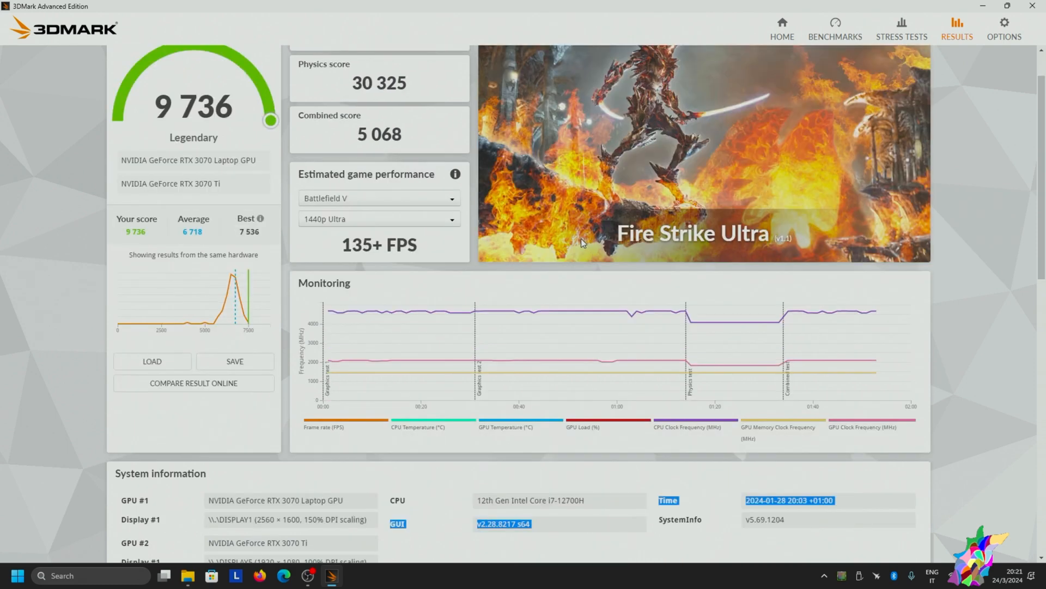
scroll("down", 3)
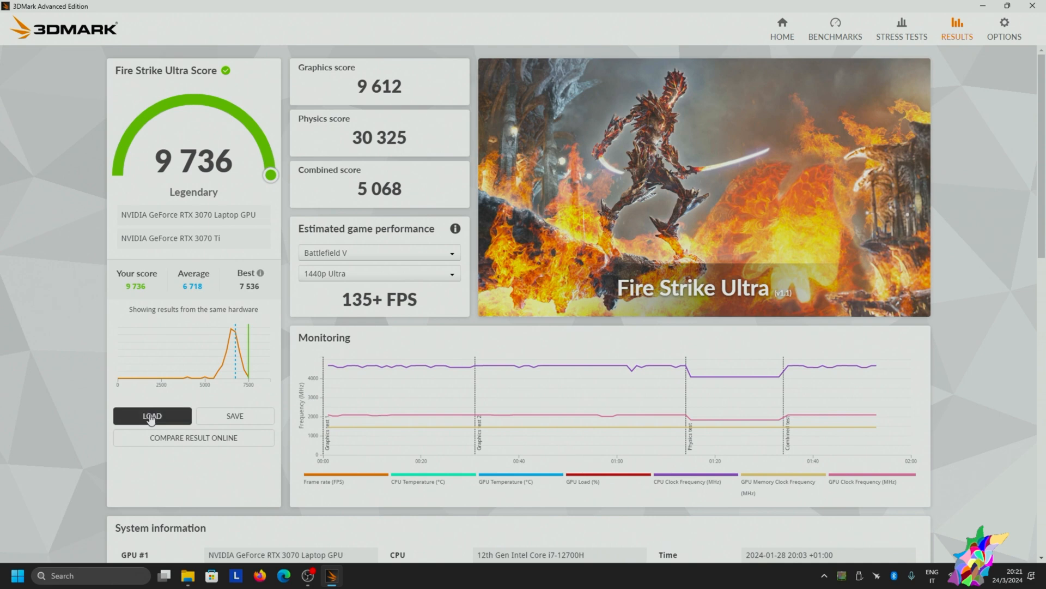
left_click(152, 415)
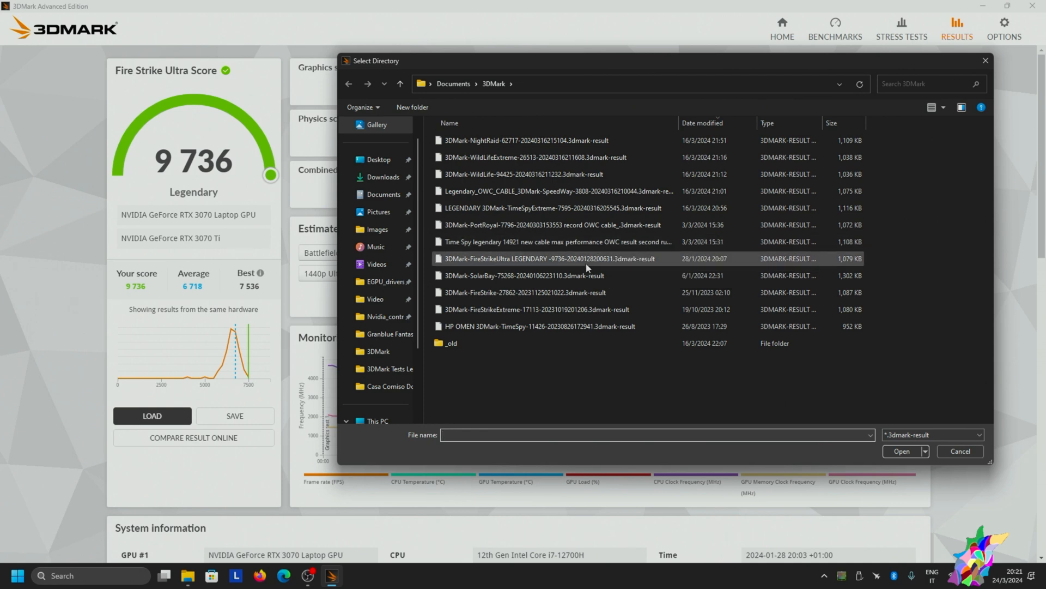
Step: View the Solar Bay 75,268 result, then open the Fire Strike 27862 result file
double_click(553, 258)
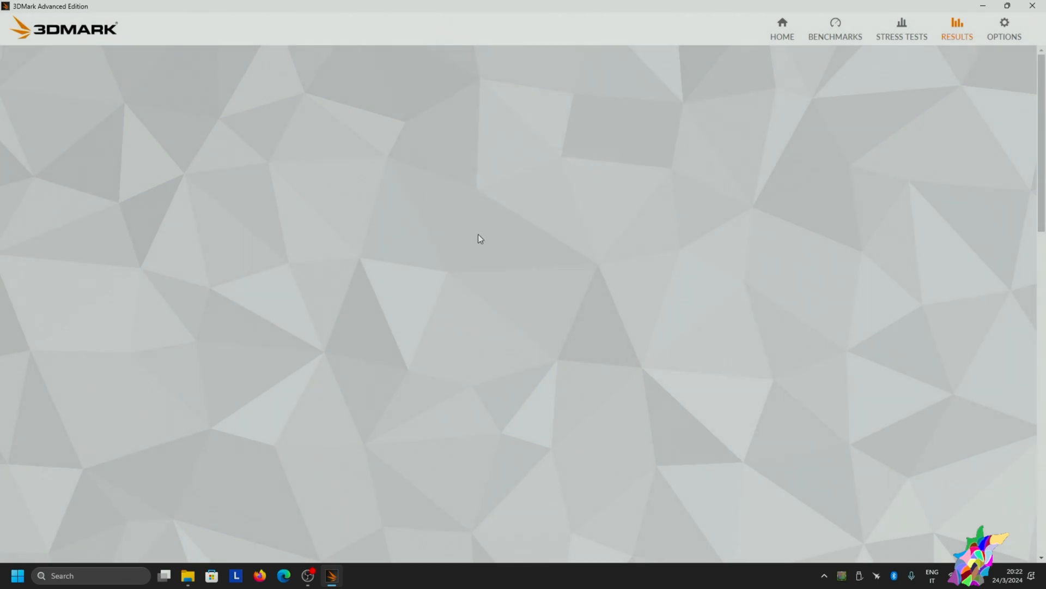
left_click(957, 29)
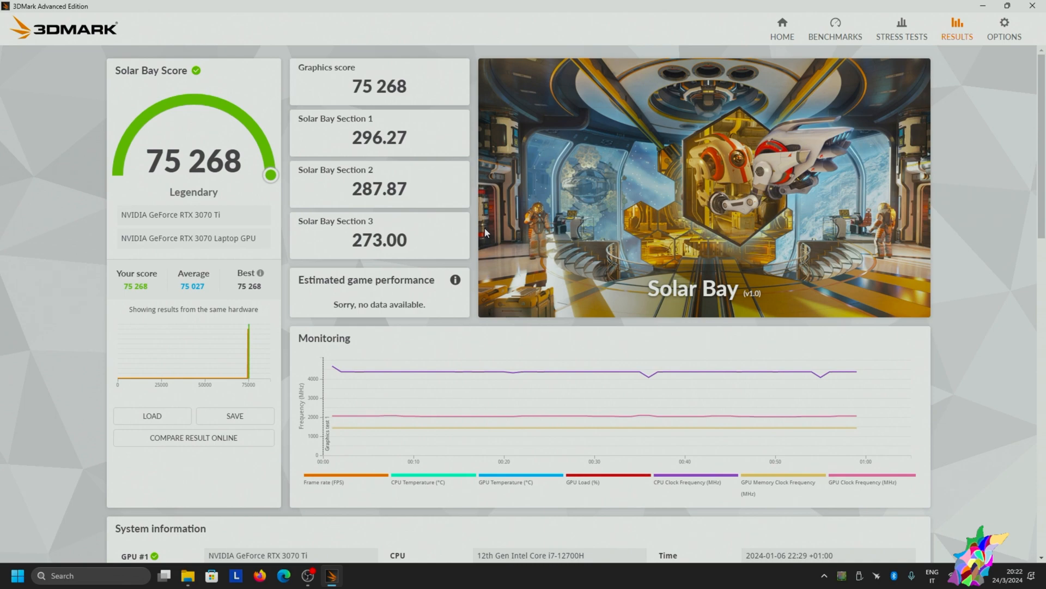
scroll("down", 3)
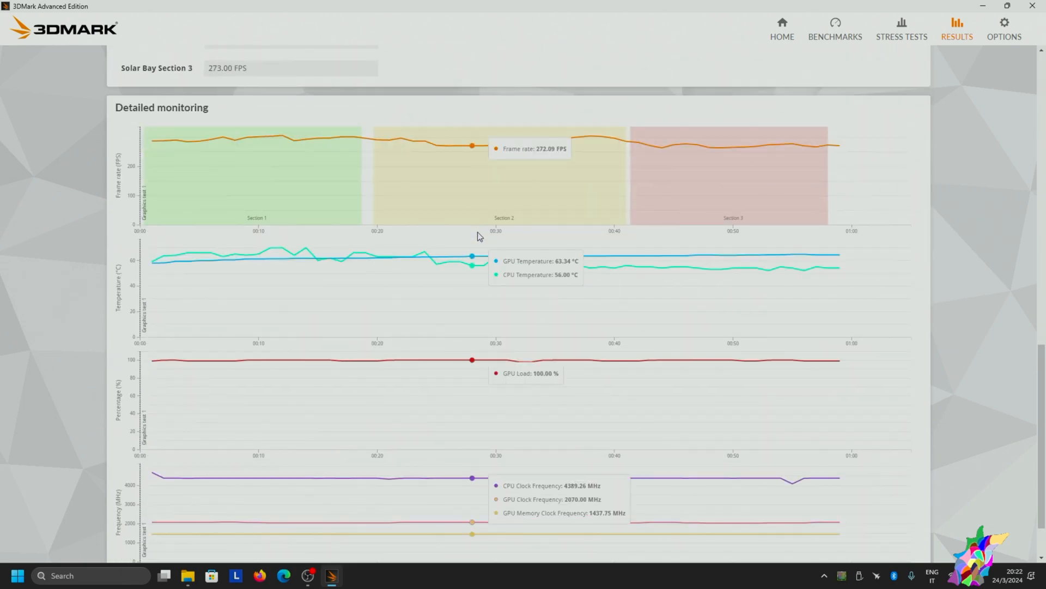
scroll("up", 3)
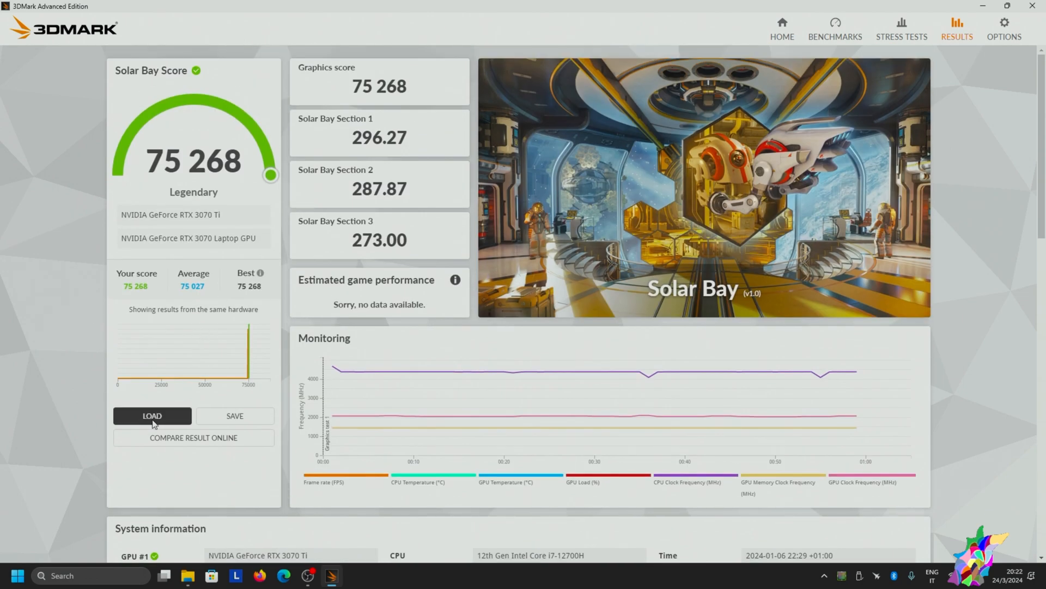
left_click(152, 415)
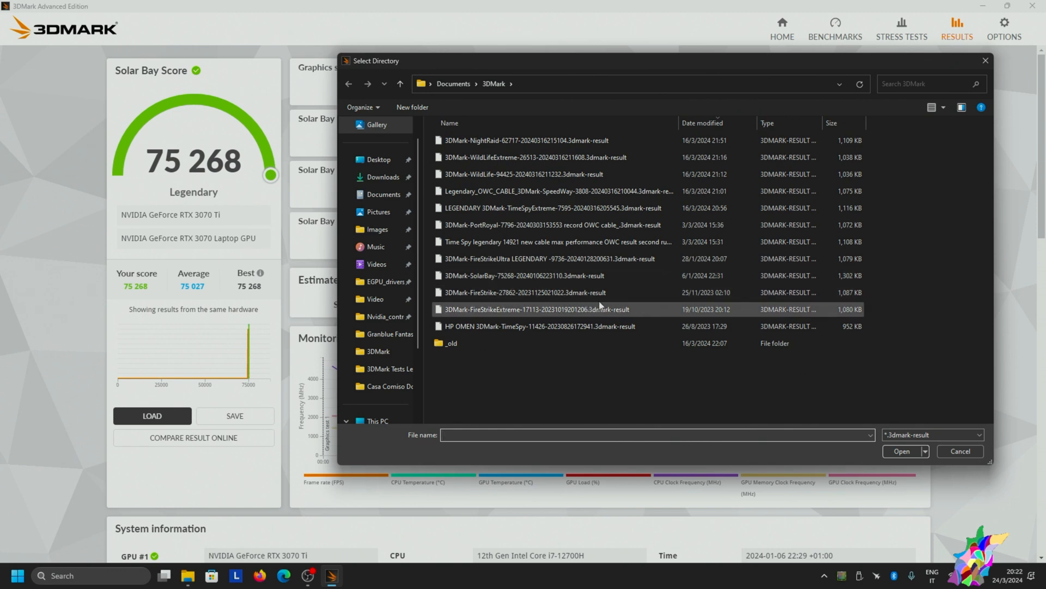
mouse_move(569, 305)
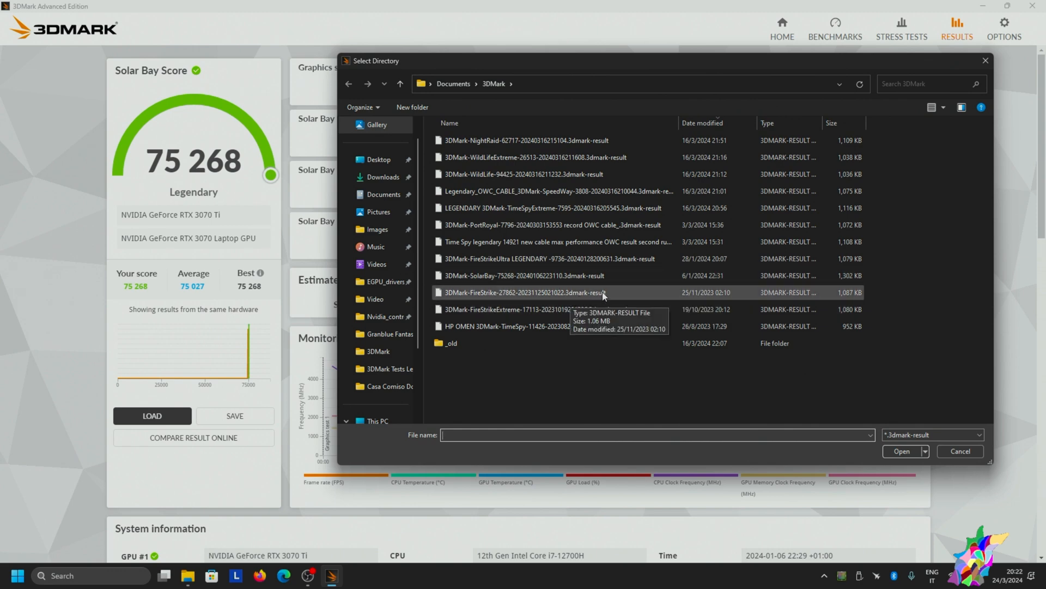
double_click(525, 275)
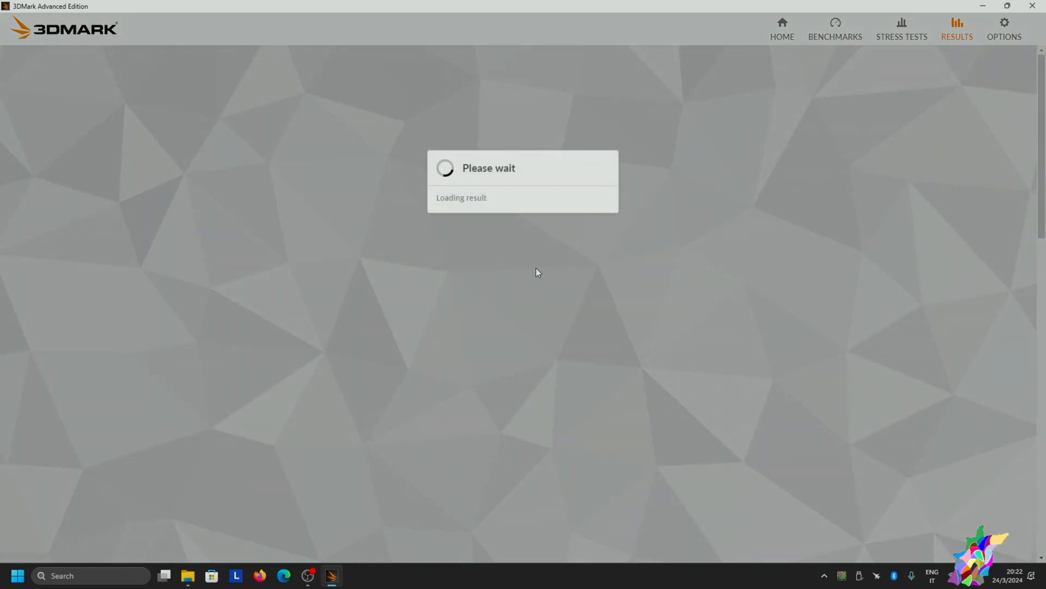
mouse_move(530, 250)
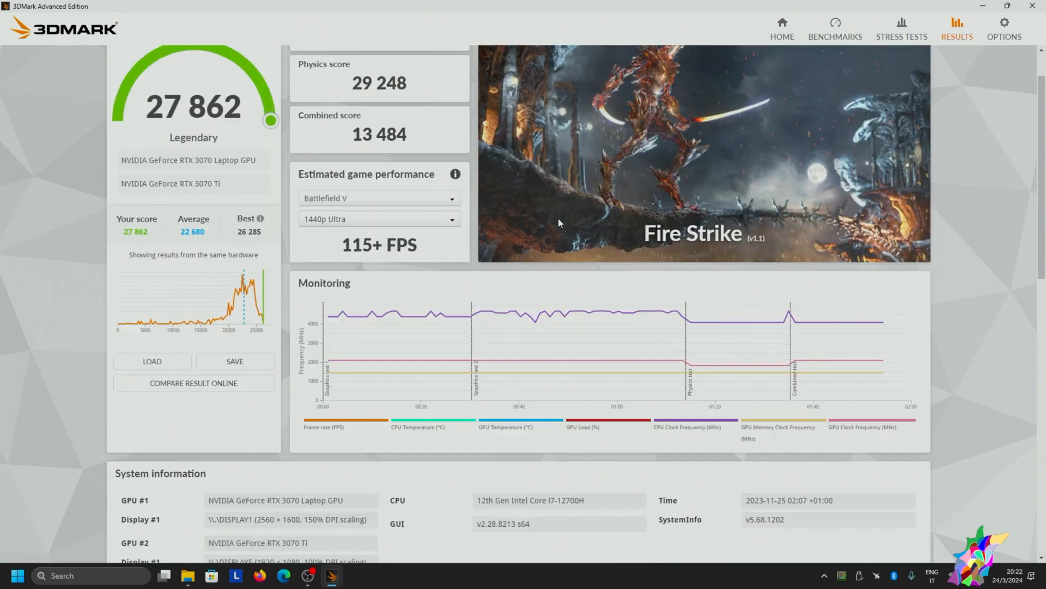
Step: Scroll through the Fire Strike 27,862 Legendary score and reopen the saved-results picker
scroll("down", 3)
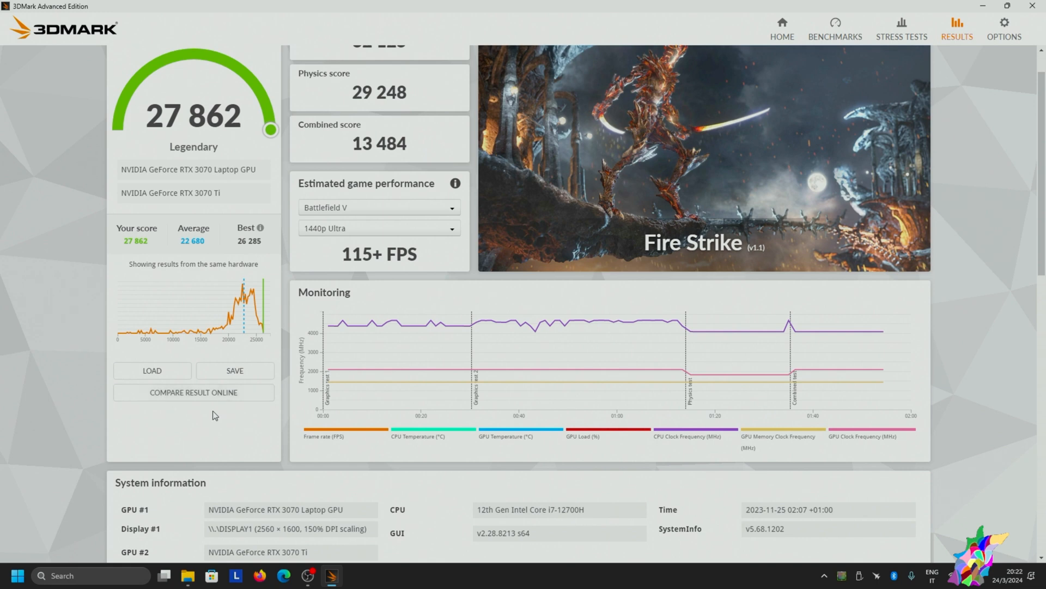
left_click(152, 371)
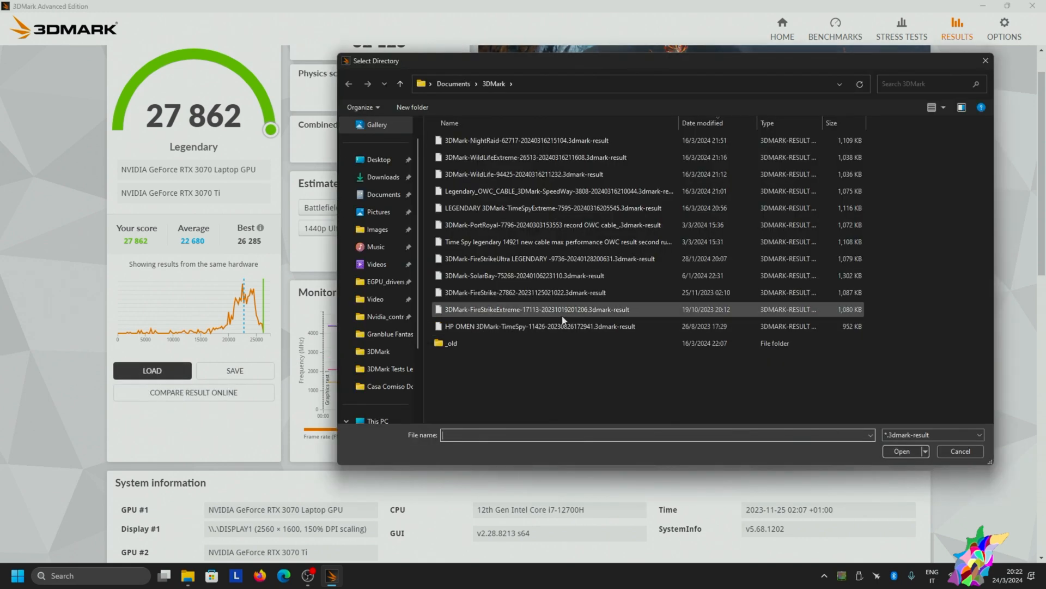
Step: Open FireStrikeExtreme-17113 and scroll down through its Detailed monitoring graphs
double_click(532, 309)
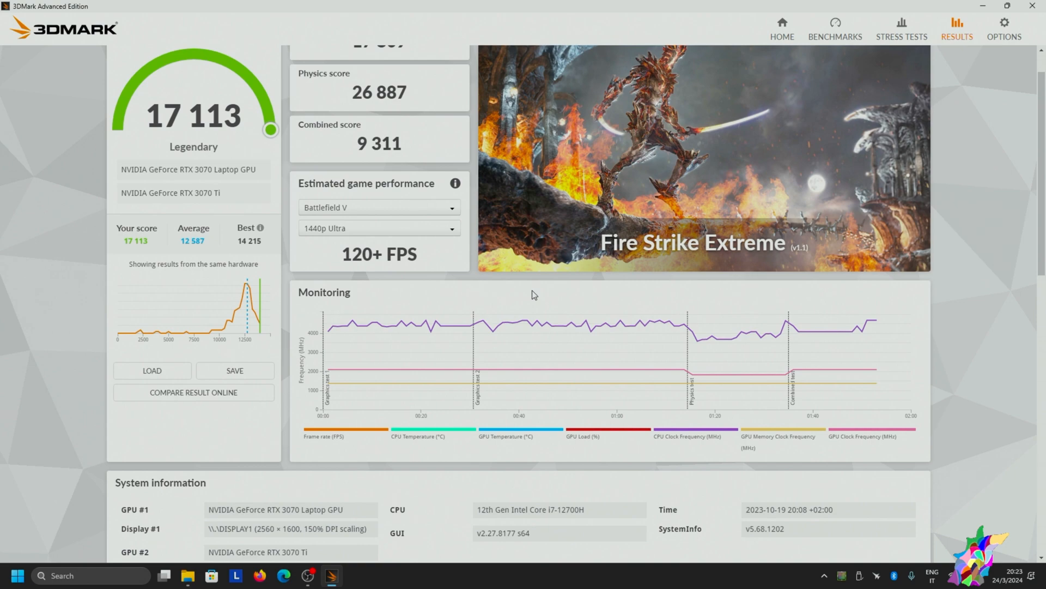
scroll("down", 3)
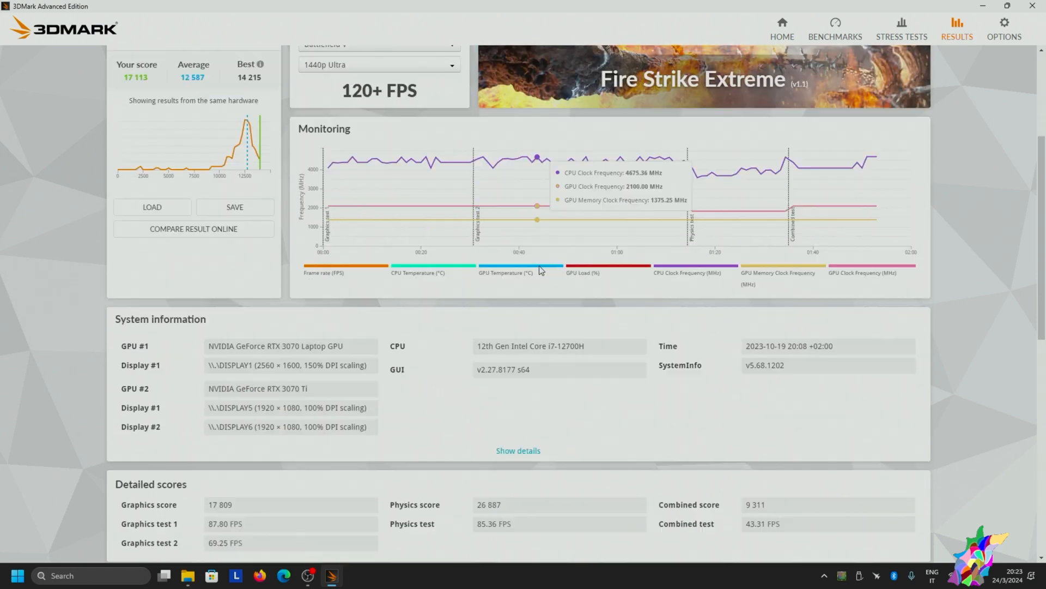
scroll("down", 3)
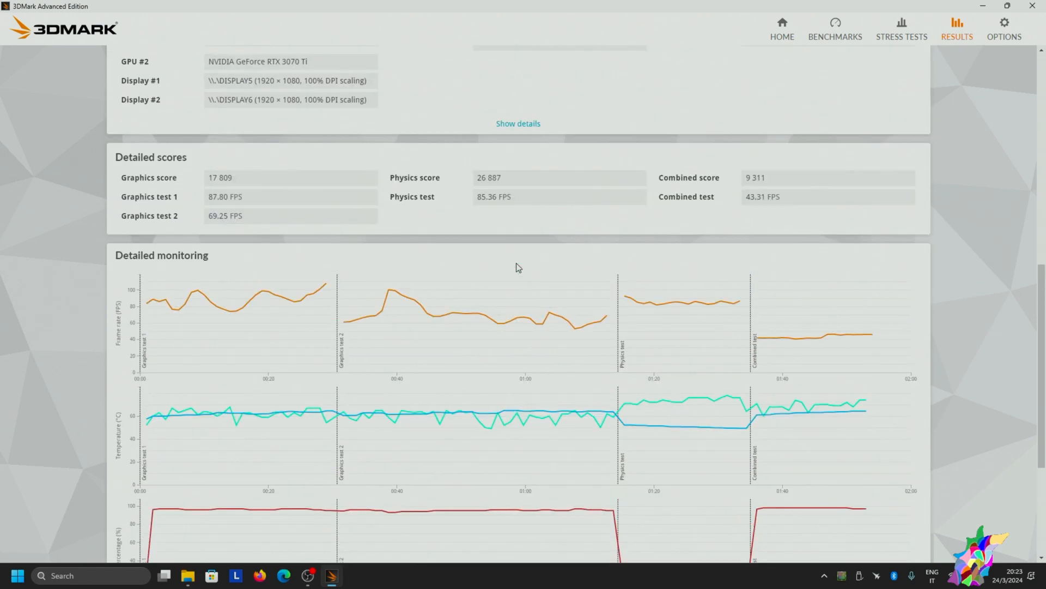
scroll("down", 3)
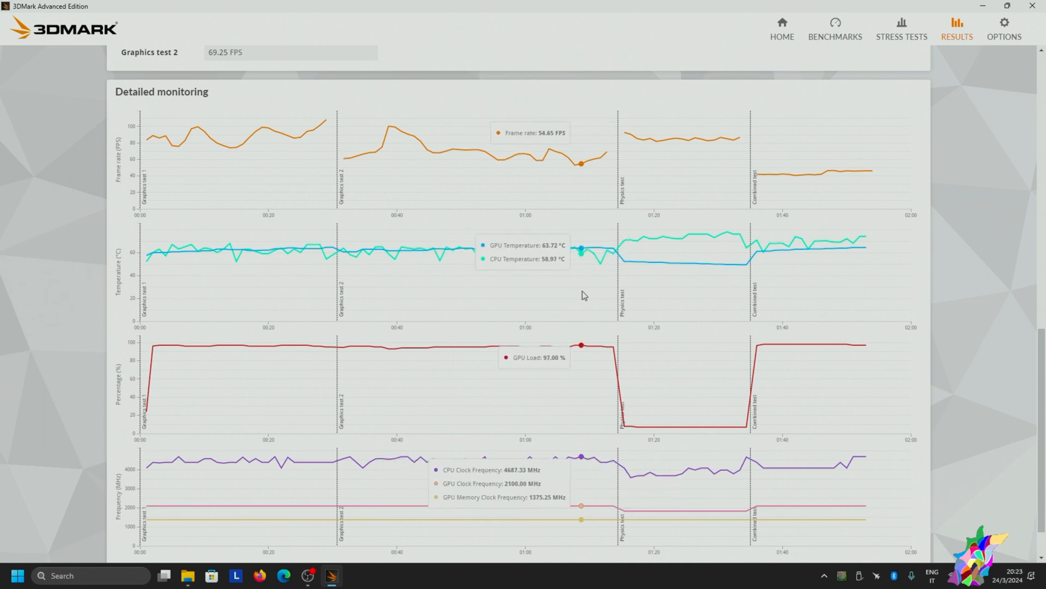
mouse_move(665, 295)
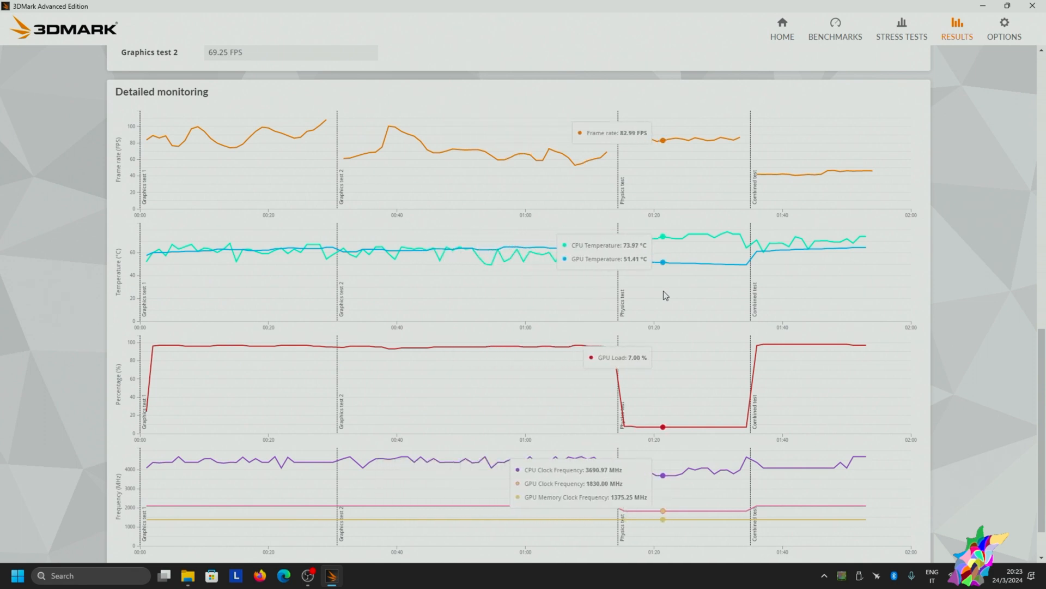
mouse_move(684, 296)
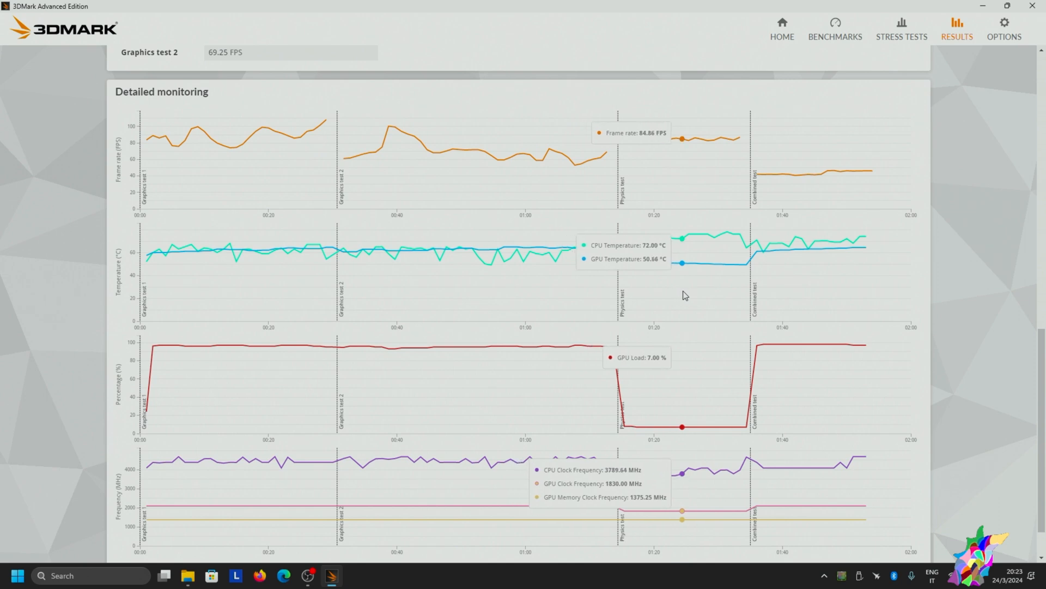
mouse_move(726, 282)
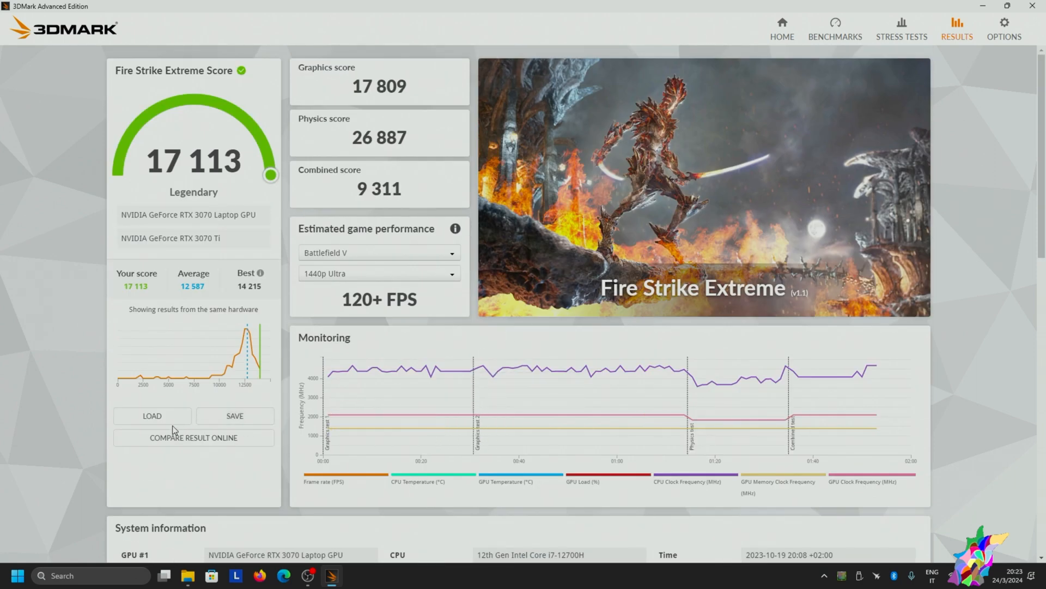
Step: Load the HP OMEN 3DMark-TimeSpy-11426 result file
left_click(152, 415)
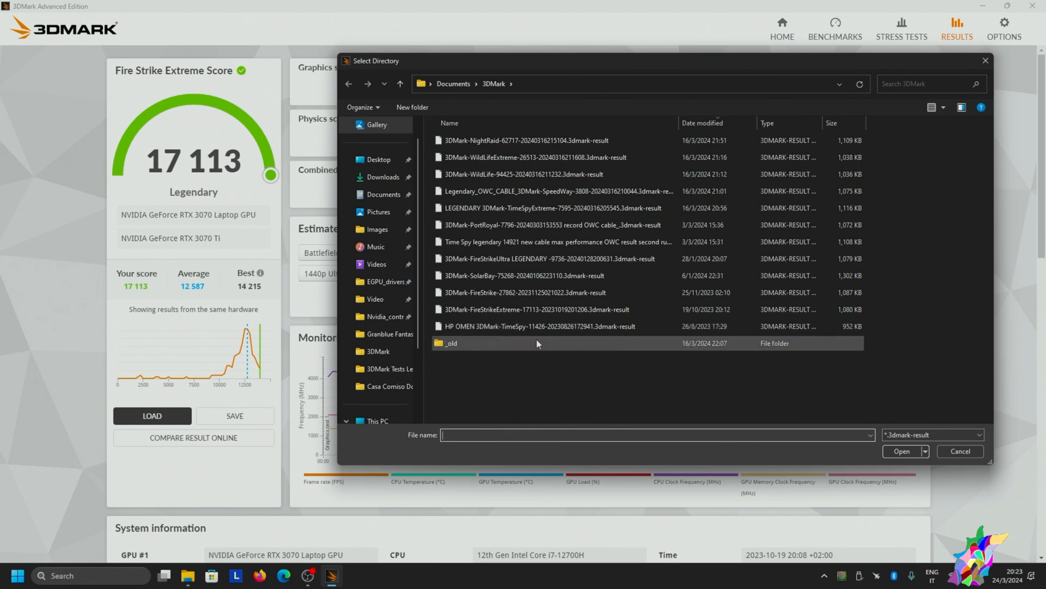
mouse_move(562, 337)
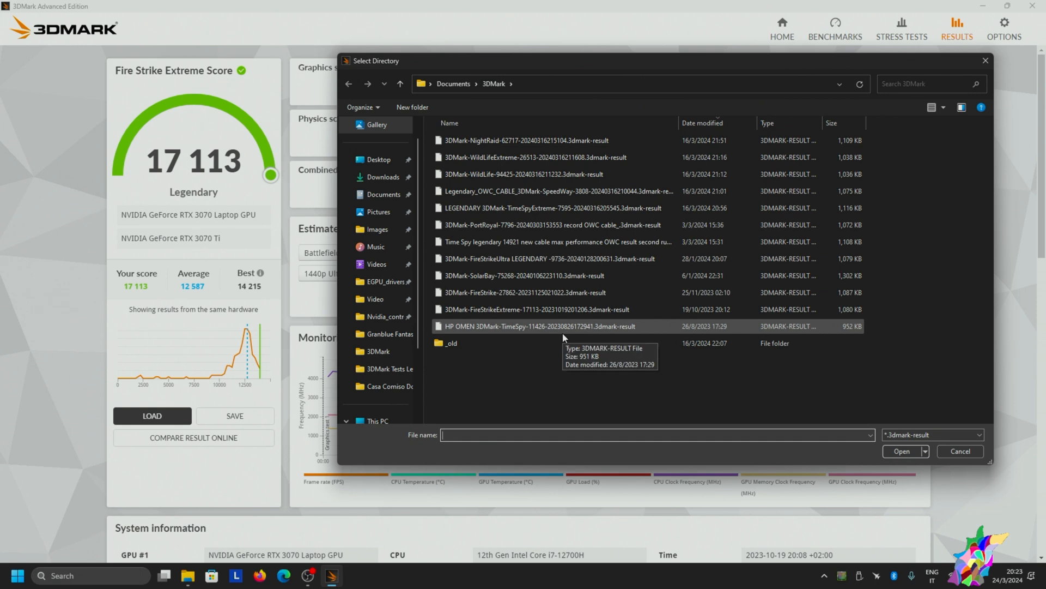
mouse_move(561, 339)
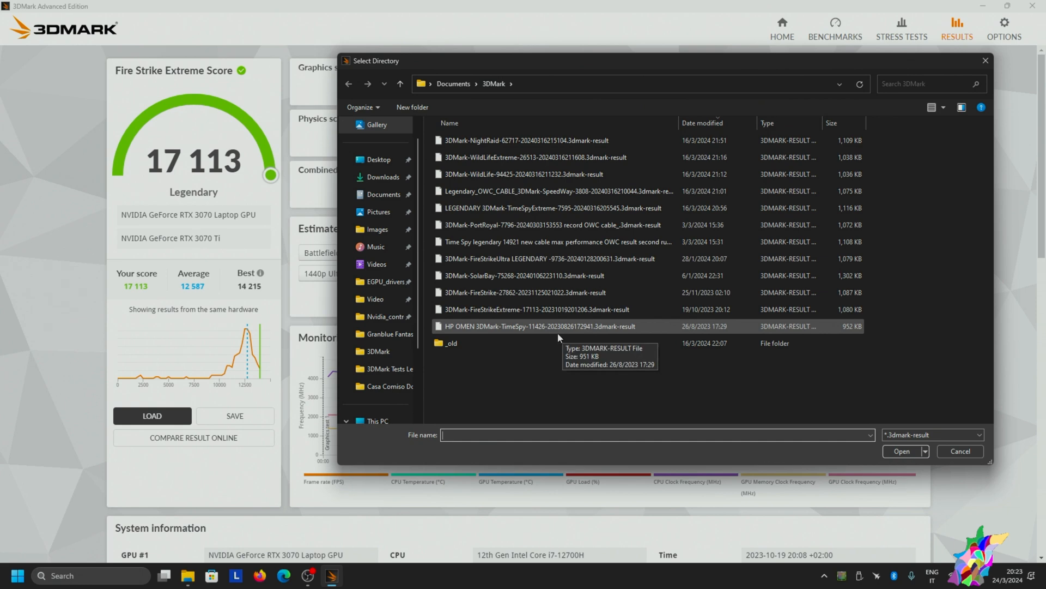
double_click(527, 309)
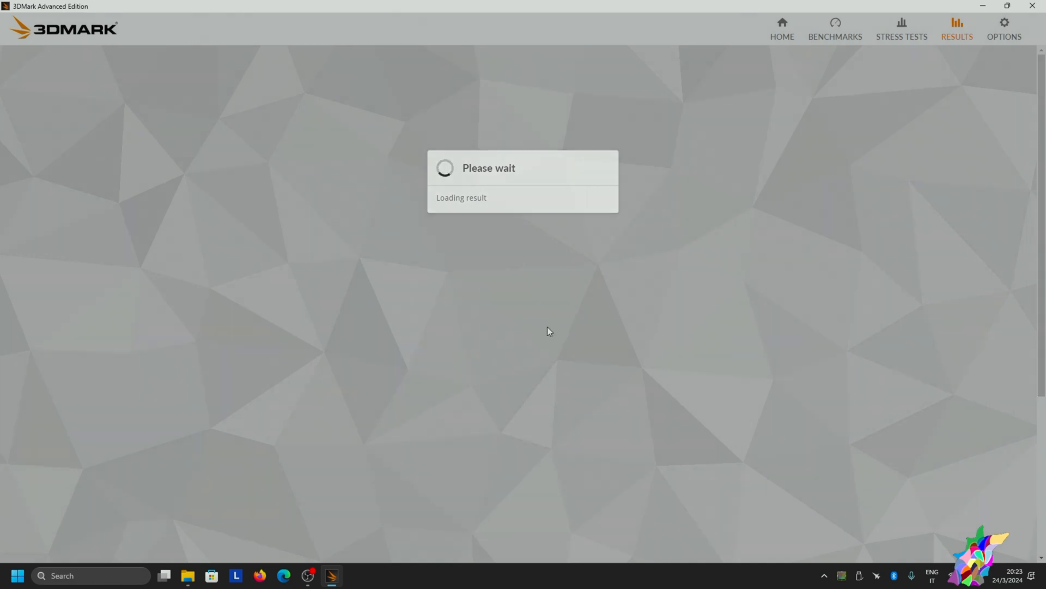
mouse_move(543, 328)
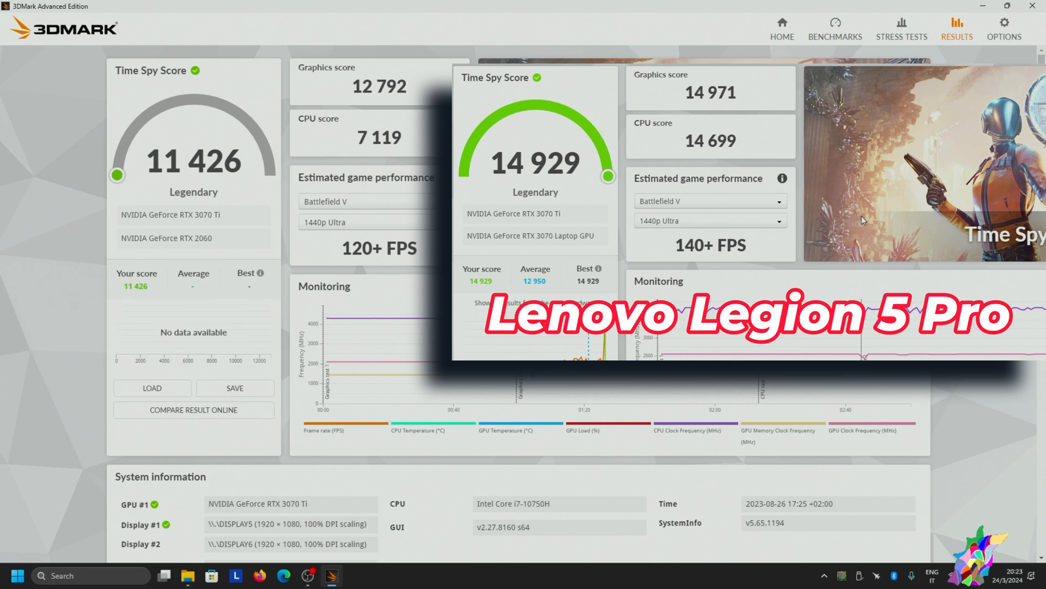
mouse_move(546, 404)
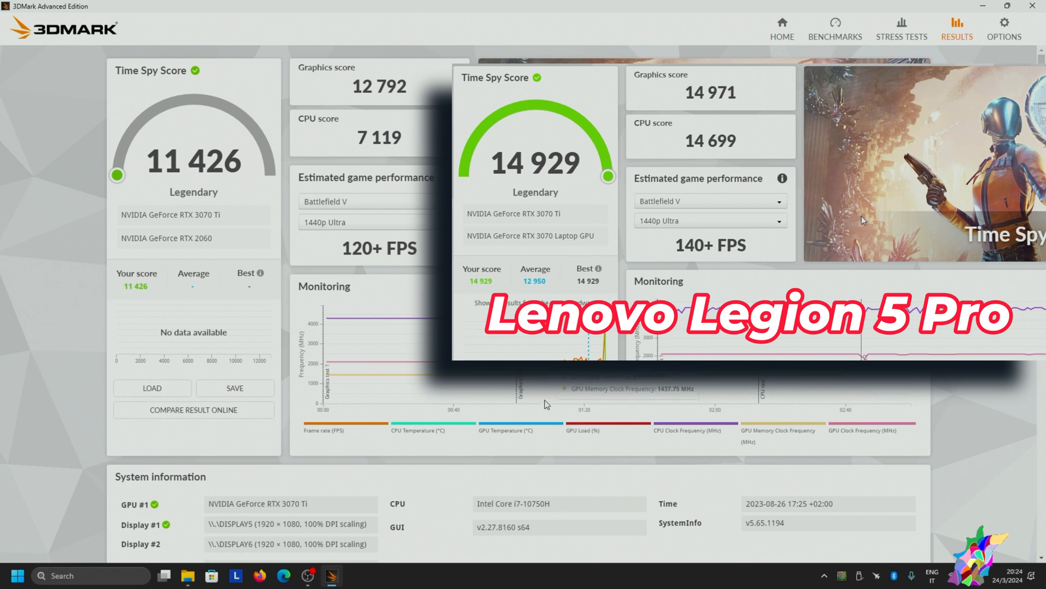
Step: Scroll through the HP OMEN 11,426 result's system information, then choose another result to load
scroll("down", 3)
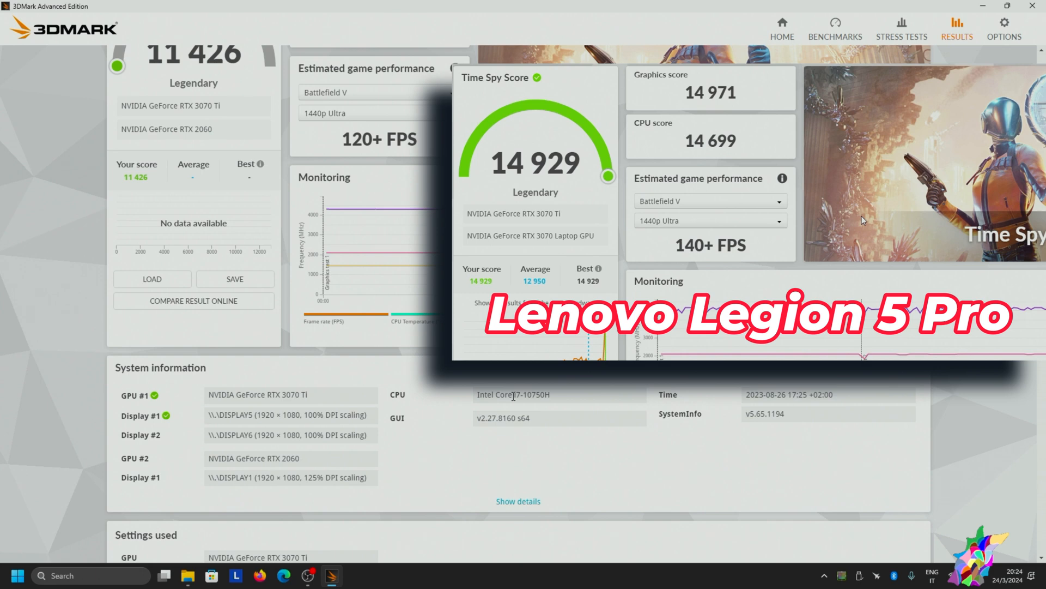
scroll("down", 3)
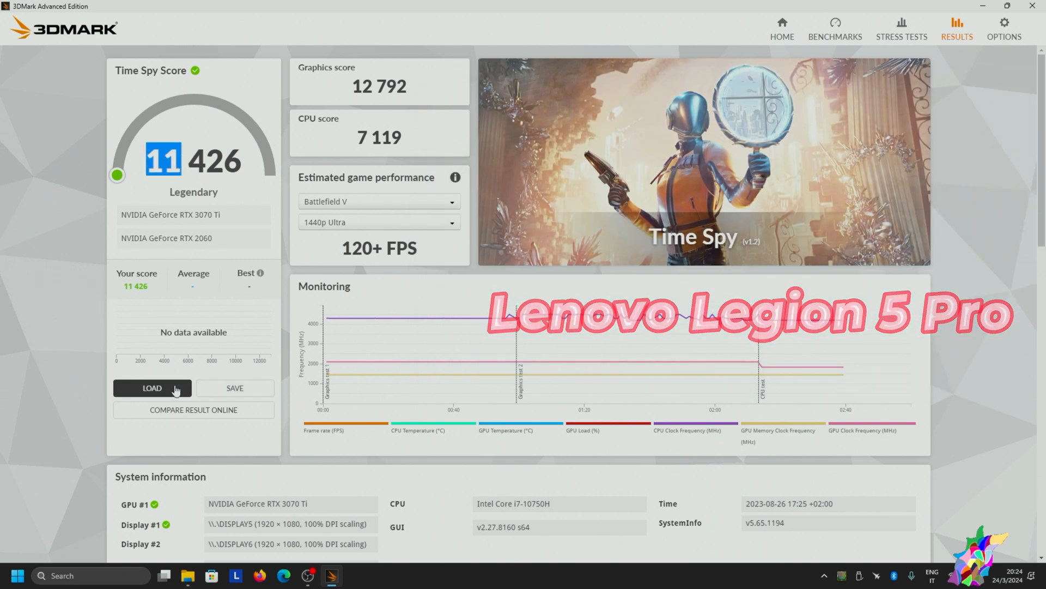
left_click(151, 387)
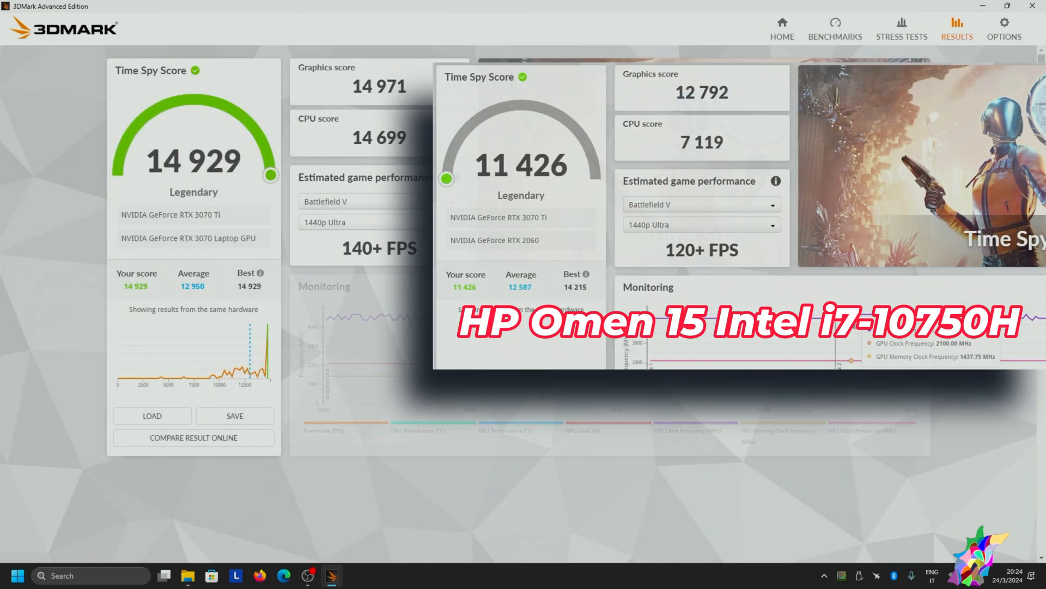
Step: Scroll the 14,929 Time Spy result down to its i7-12700H system details
scroll("down", 3)
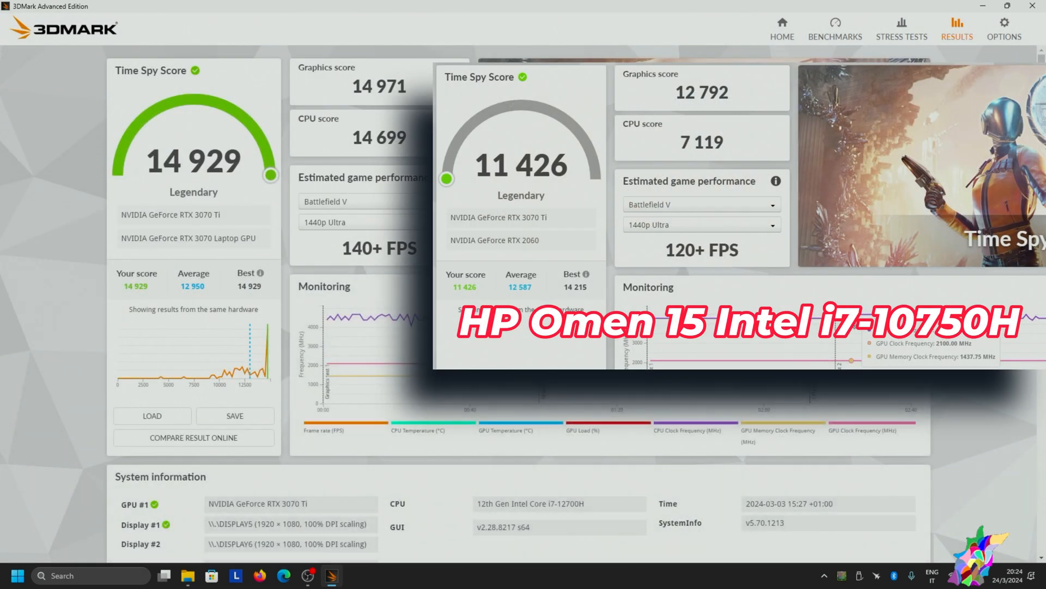